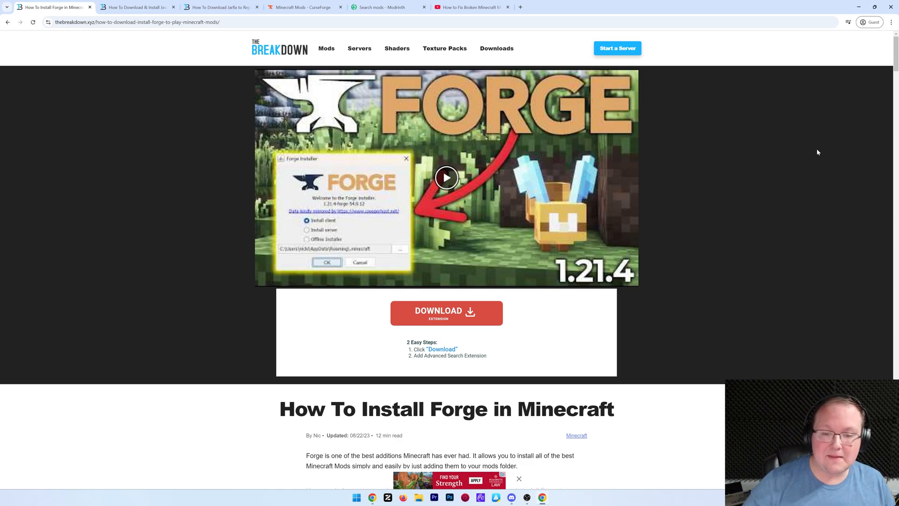
Download the latest Forge 1.21.4 installer jar and save it to the Downloads folder.
{"action": "scroll", "scroll_direction": "down", "scroll_amount": 3}
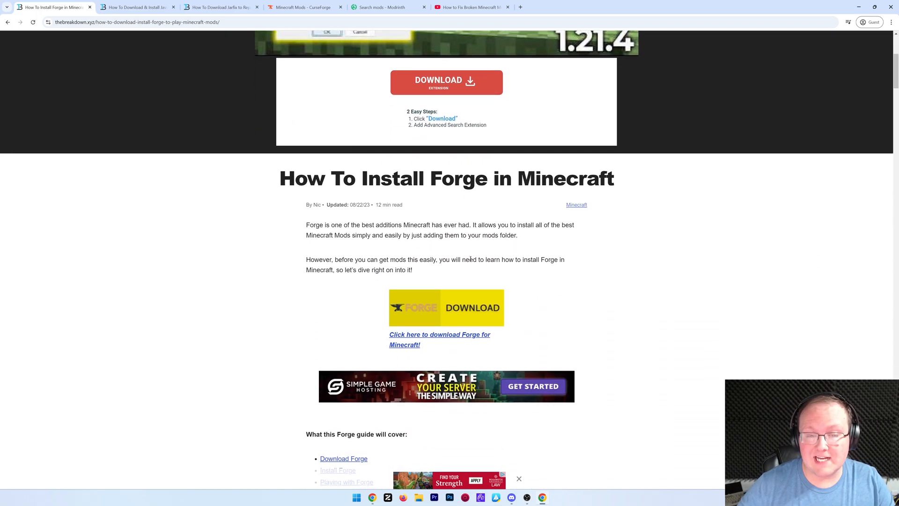
{"action": "scroll", "scroll_direction": "up", "scroll_amount": 3}
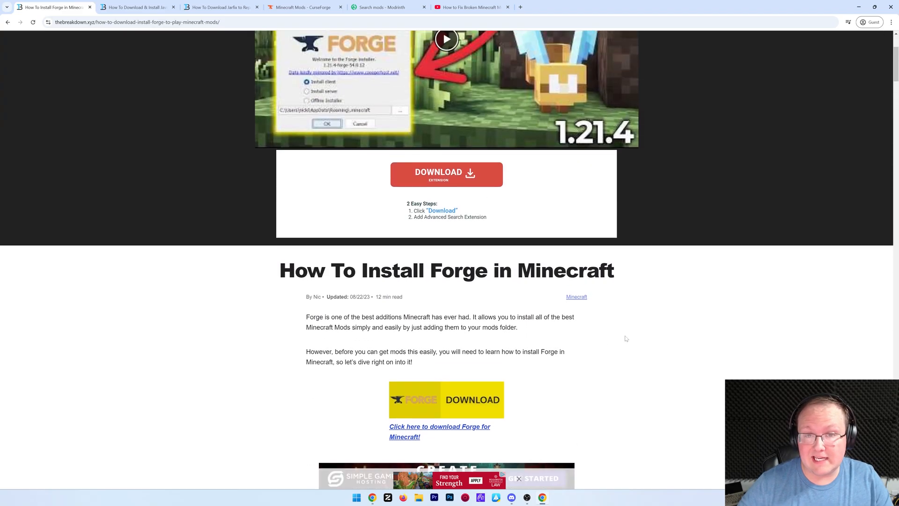
{"action": "scroll", "scroll_direction": "up", "scroll_amount": 3}
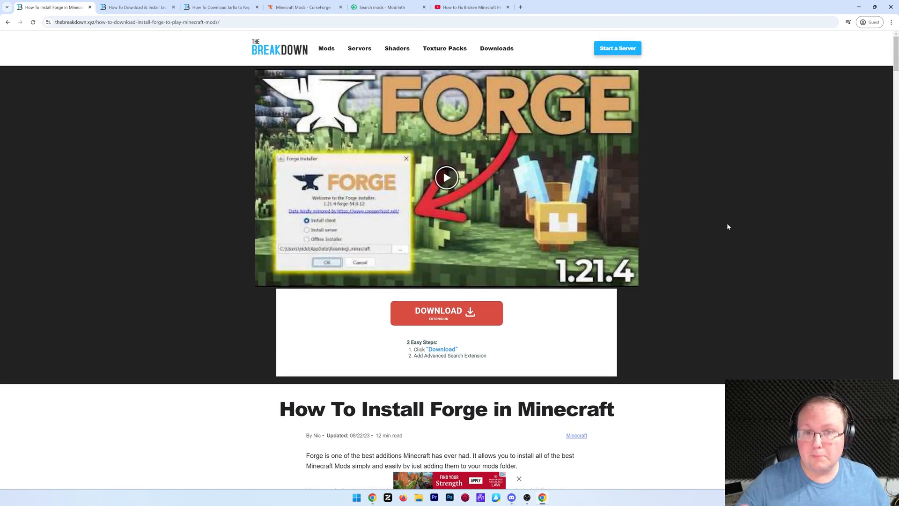
{"action": "mouse_move", "coordinate": [724, 288]}
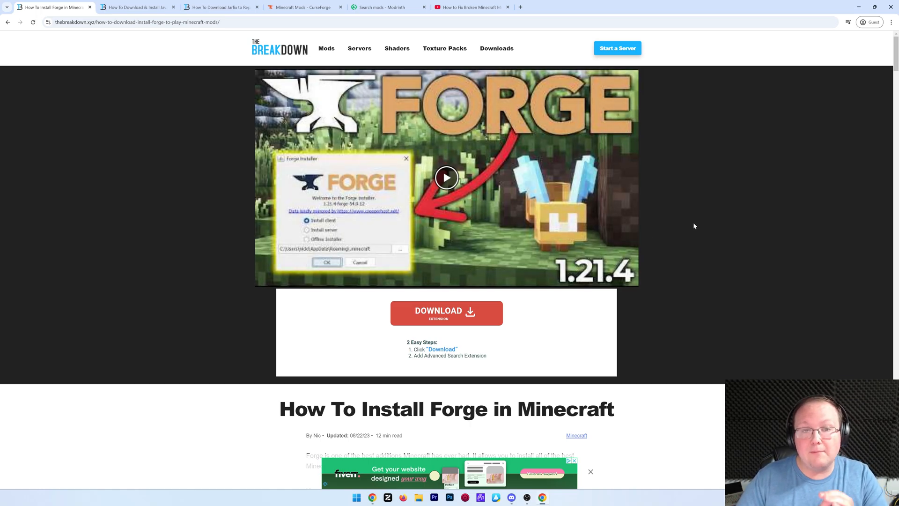
{"action": "mouse_move", "coordinate": [673, 238]}
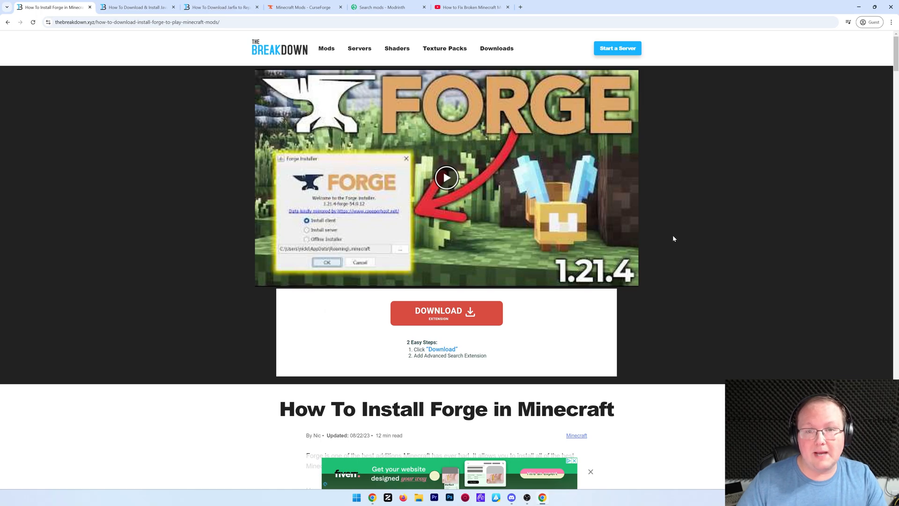
{"action": "scroll", "scroll_direction": "down", "scroll_amount": 3}
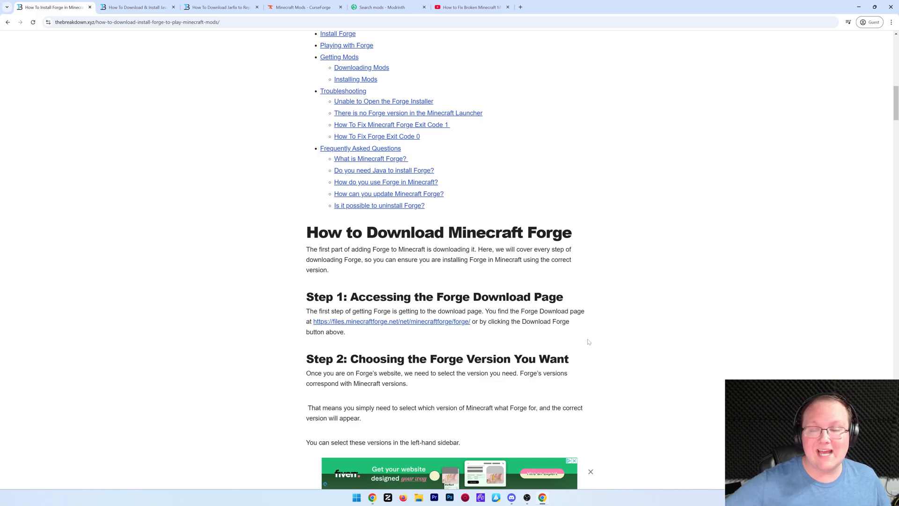
{"action": "scroll", "scroll_direction": "up", "scroll_amount": 3}
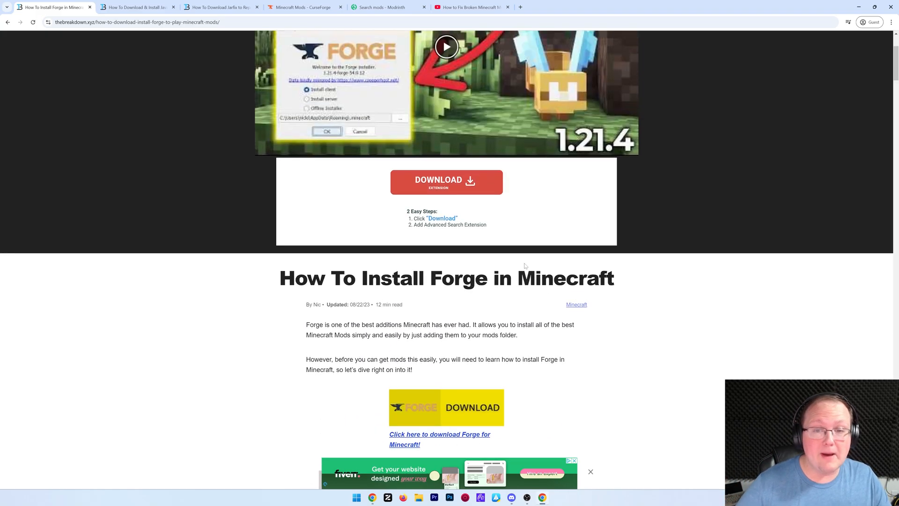
{"action": "scroll", "scroll_direction": "up", "scroll_amount": 3}
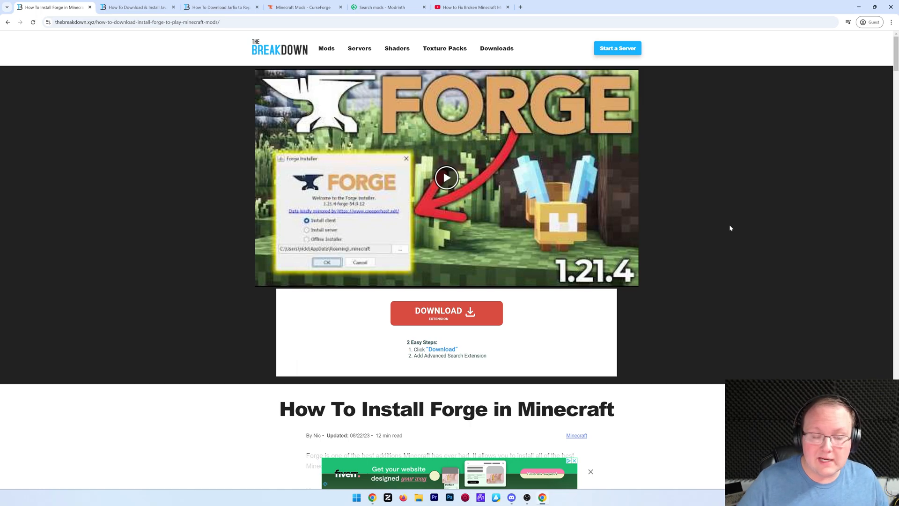
{"action": "scroll", "scroll_direction": "down", "scroll_amount": 3}
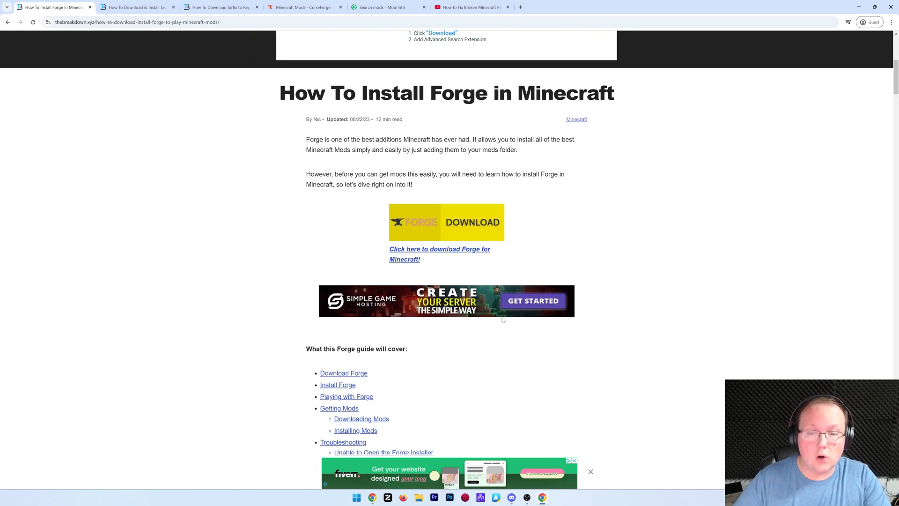
{"action": "scroll", "scroll_direction": "up", "scroll_amount": 3}
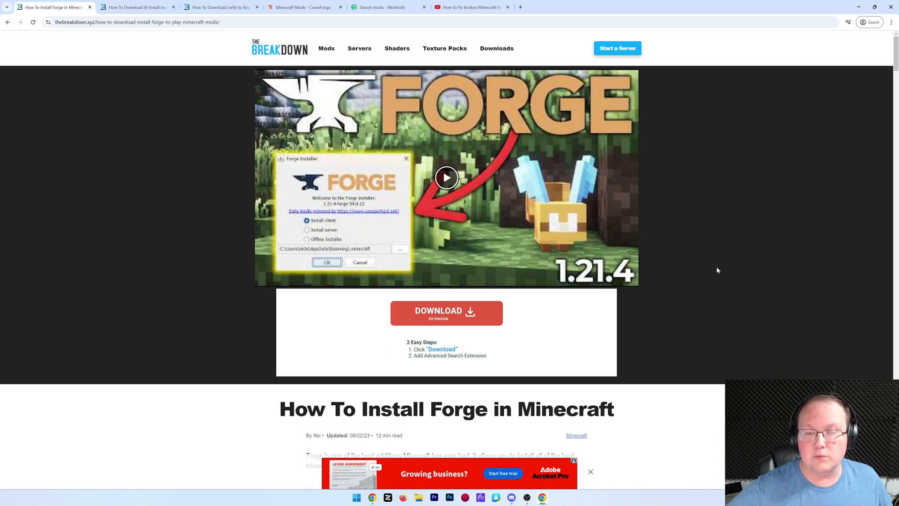
{"action": "scroll", "scroll_direction": "down", "scroll_amount": 3}
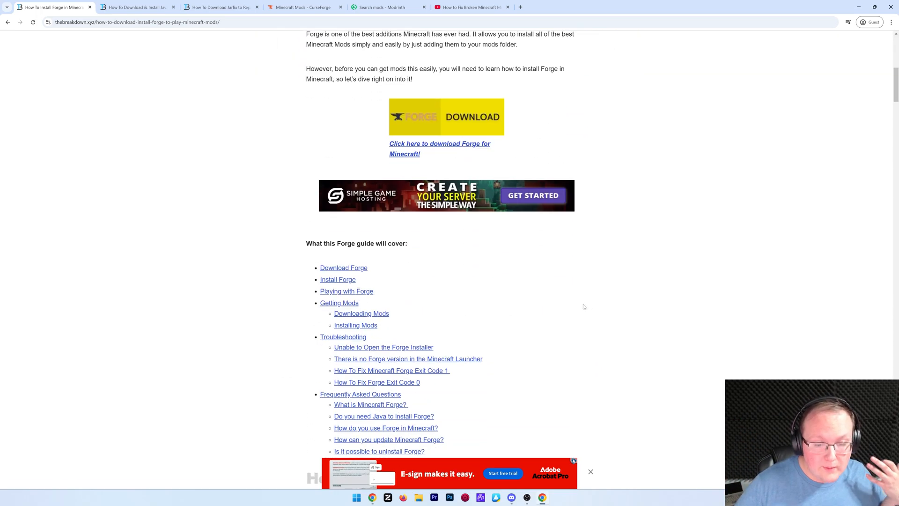
{"action": "scroll", "scroll_direction": "down", "scroll_amount": 3}
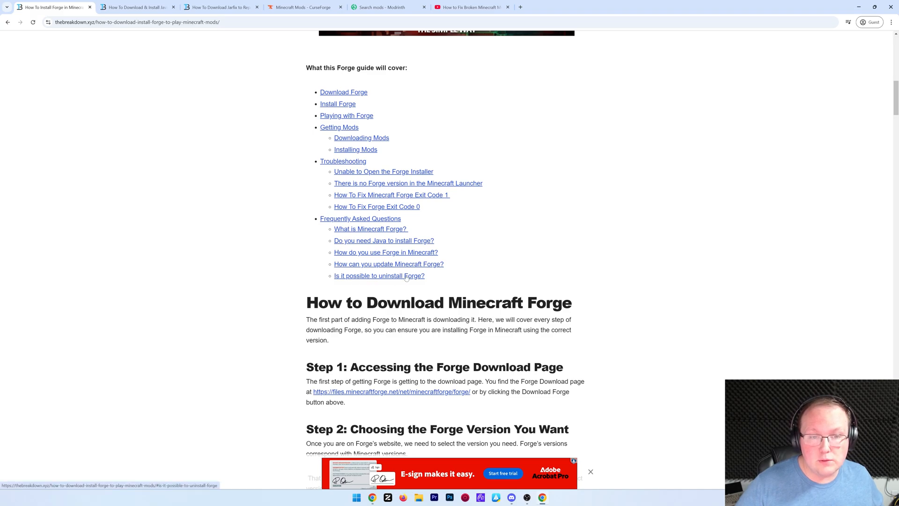
{"action": "scroll", "scroll_direction": "up", "scroll_amount": 3}
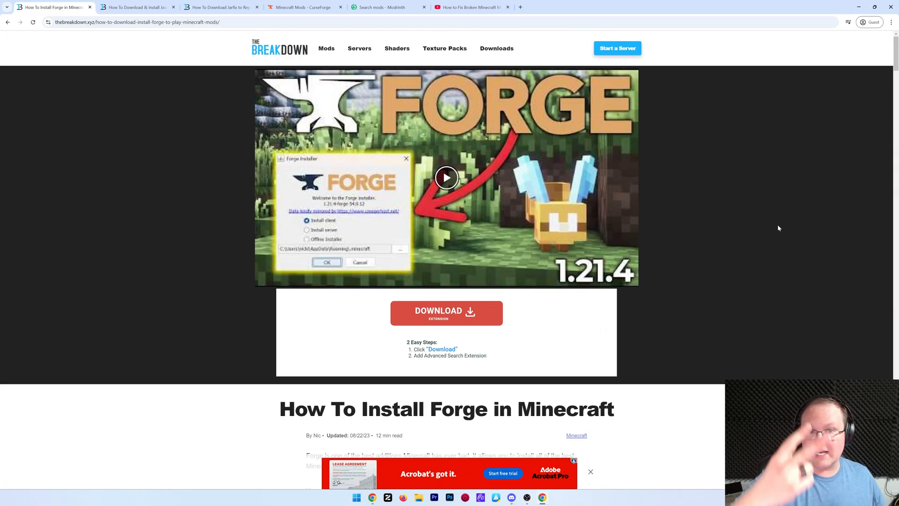
{"action": "scroll", "scroll_direction": "down", "scroll_amount": 3}
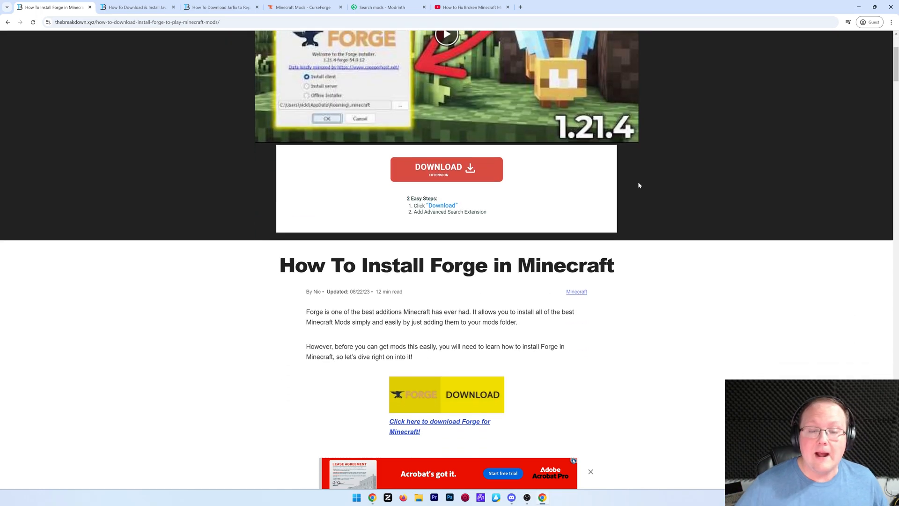
{"action": "scroll", "scroll_direction": "down", "scroll_amount": 3}
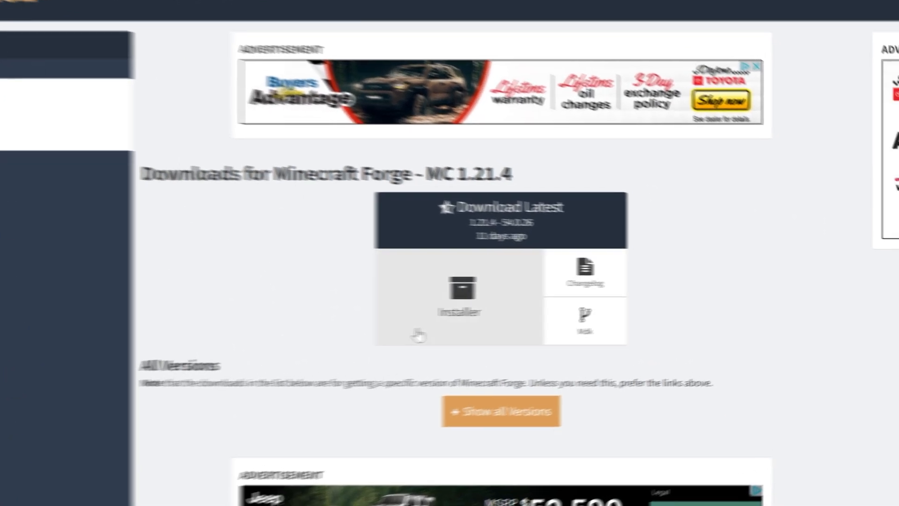
{"action": "left_click", "coordinate": [458, 292]}
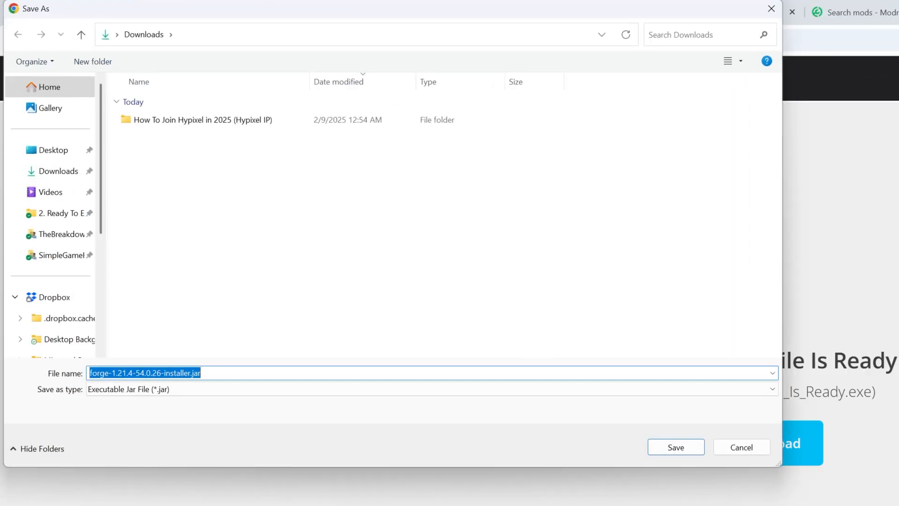
{"action": "mouse_move", "coordinate": [79, 378]}
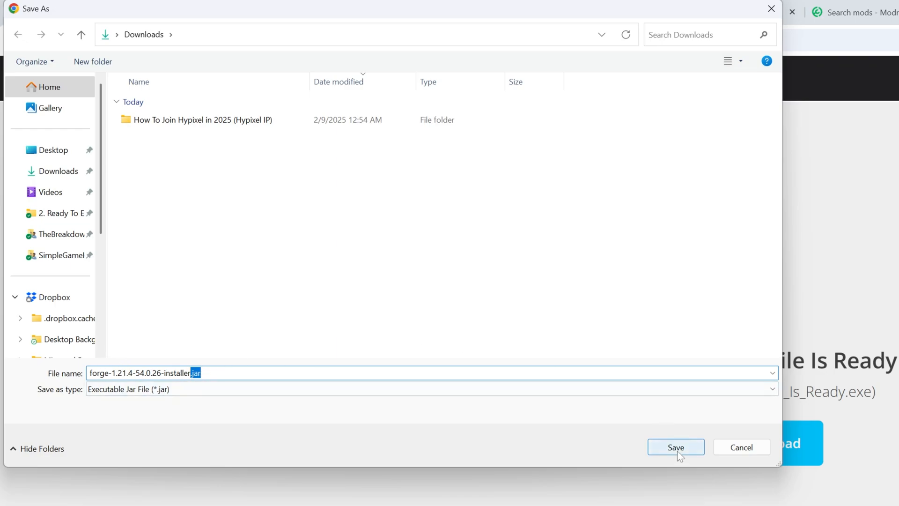
{"action": "left_click", "coordinate": [675, 448]}
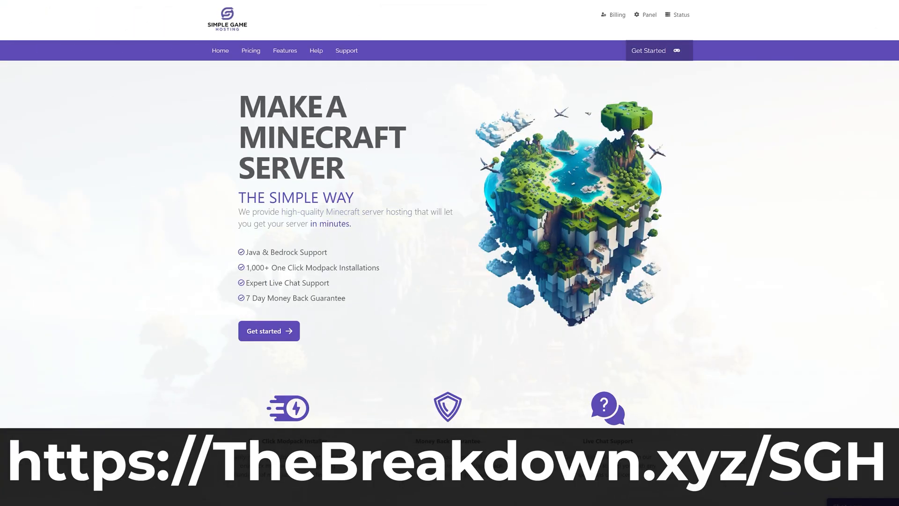
Browse the Simple Game Hosting server panel through Settings and Backups to the Console page.
{"action": "scroll", "scroll_direction": "down", "scroll_amount": 3}
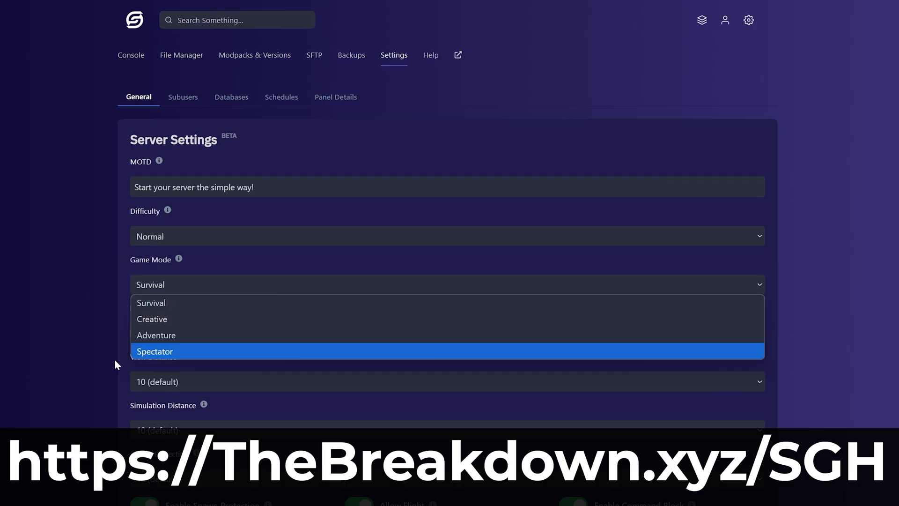
{"action": "left_click", "coordinate": [181, 55]}
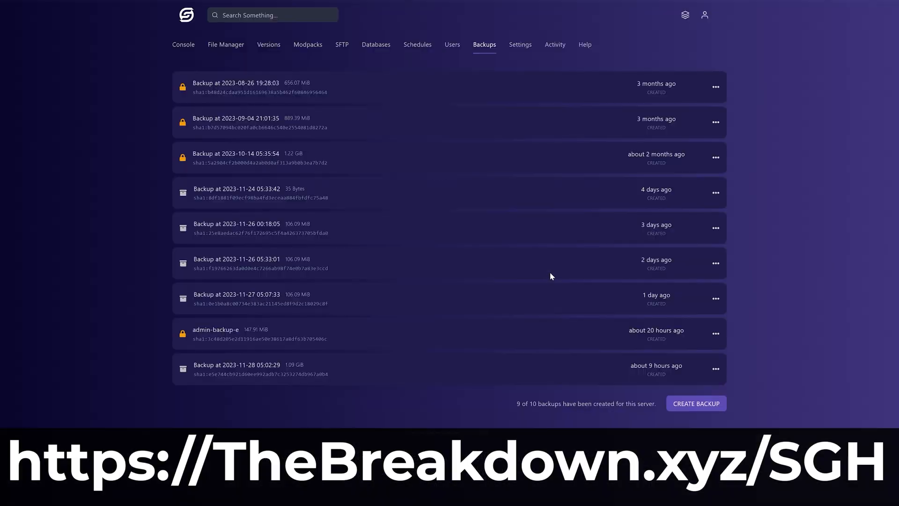
{"action": "left_click", "coordinate": [695, 403]}
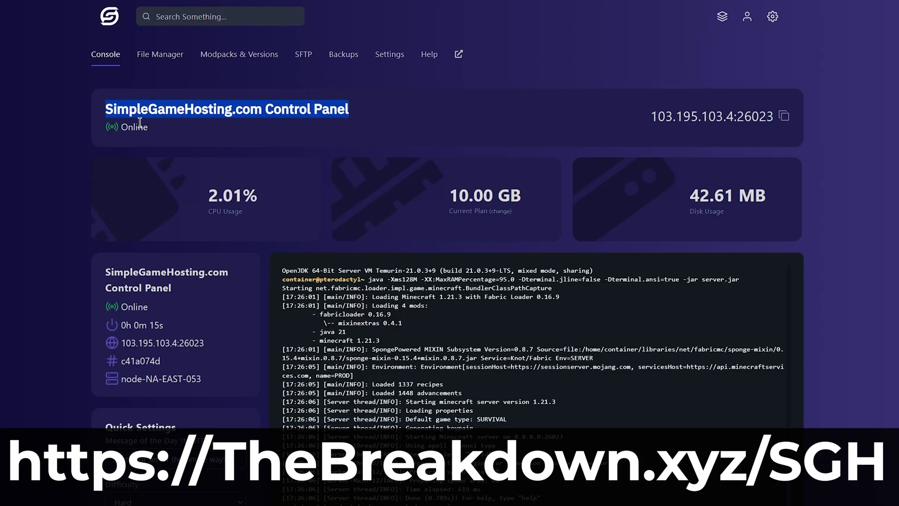
{"action": "left_click", "coordinate": [578, 57]}
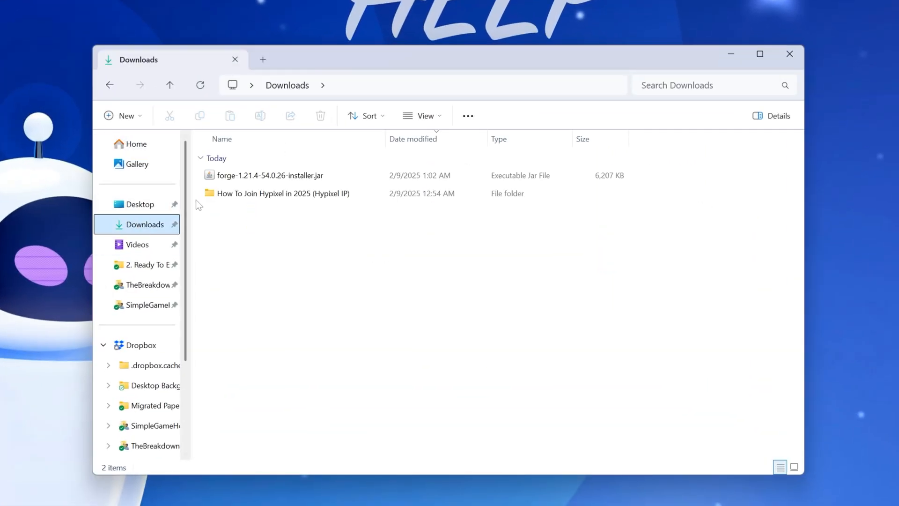
Drag the Forge installer jar to the desktop, run it with Java, then close the installer window.
{"action": "left_click", "coordinate": [271, 175]}
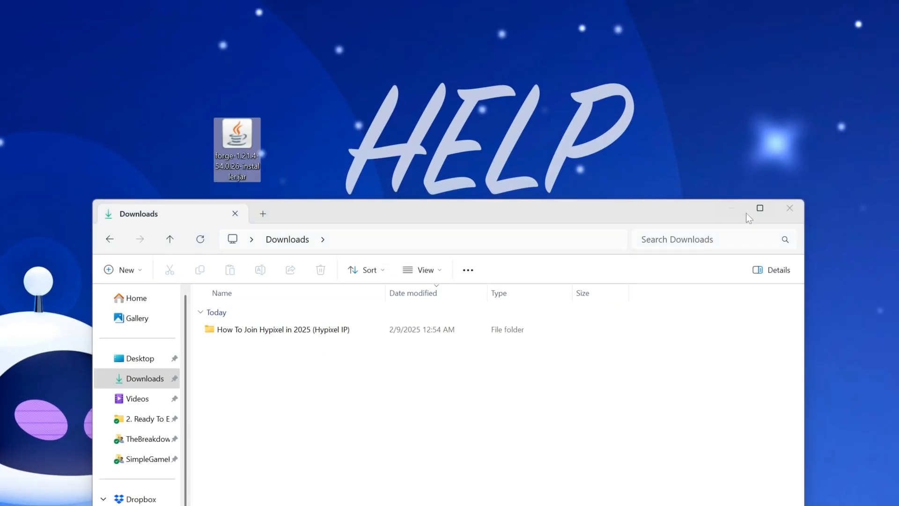
{"action": "right_click", "coordinate": [236, 137]}
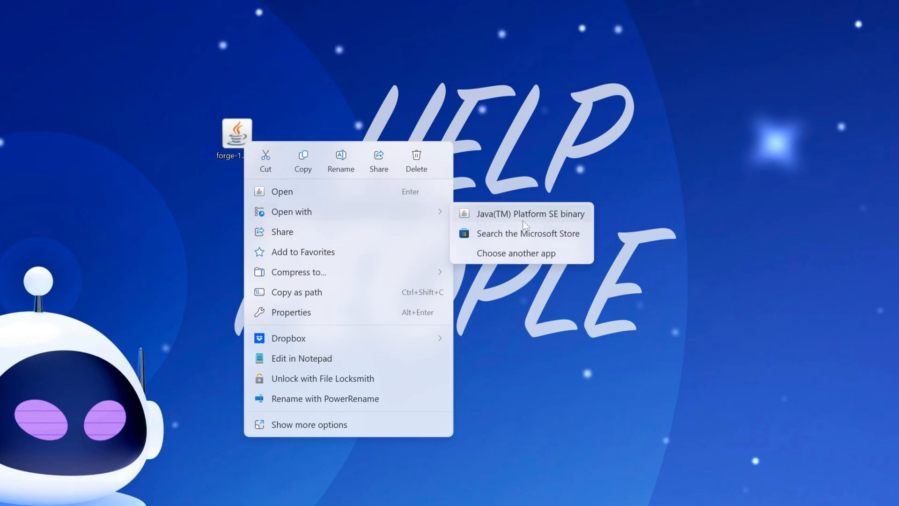
{"action": "left_click", "coordinate": [528, 213]}
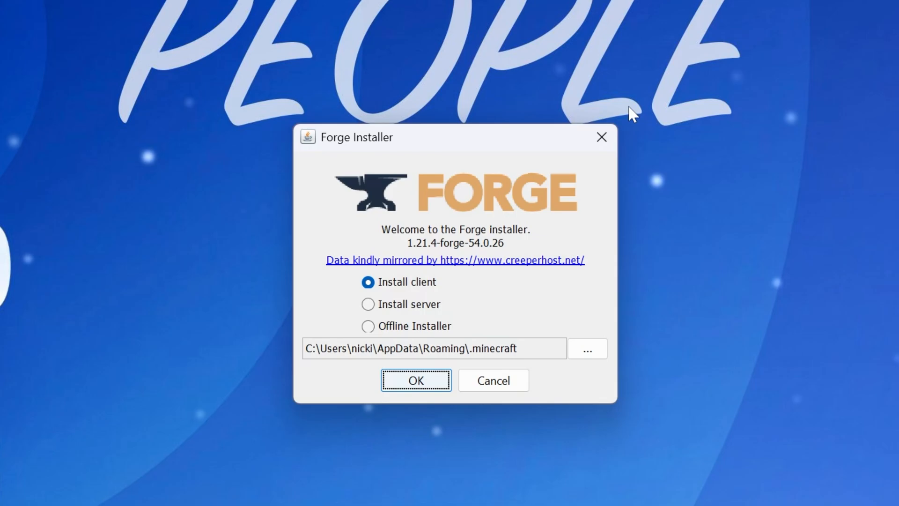
{"action": "mouse_move", "coordinate": [601, 138]}
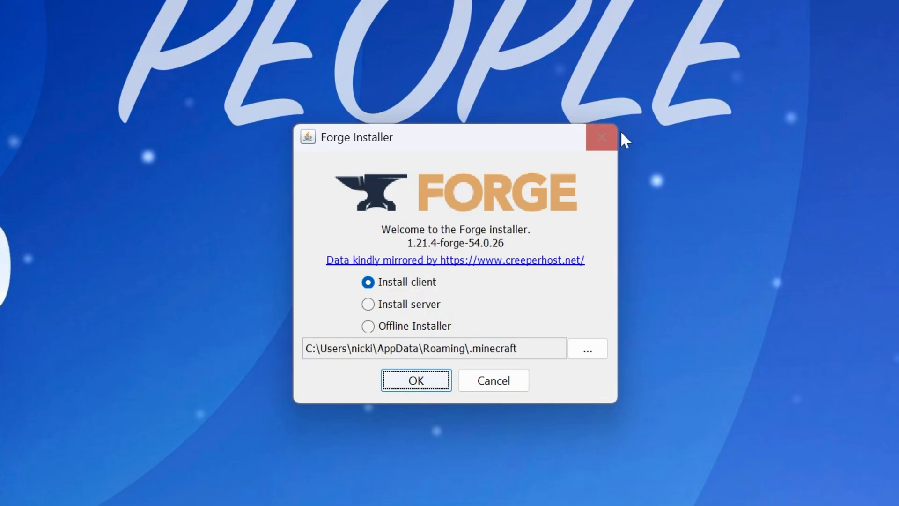
{"action": "left_click", "coordinate": [601, 137]}
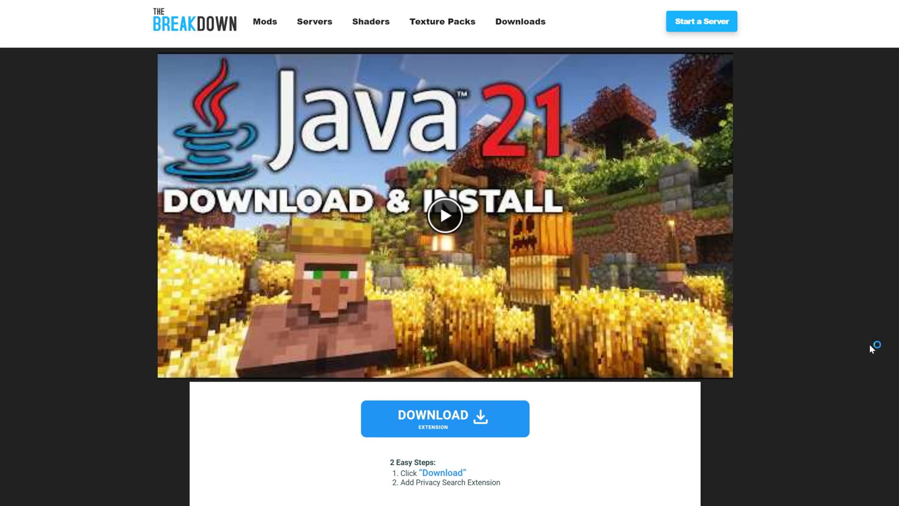
{"action": "mouse_move", "coordinate": [871, 349]}
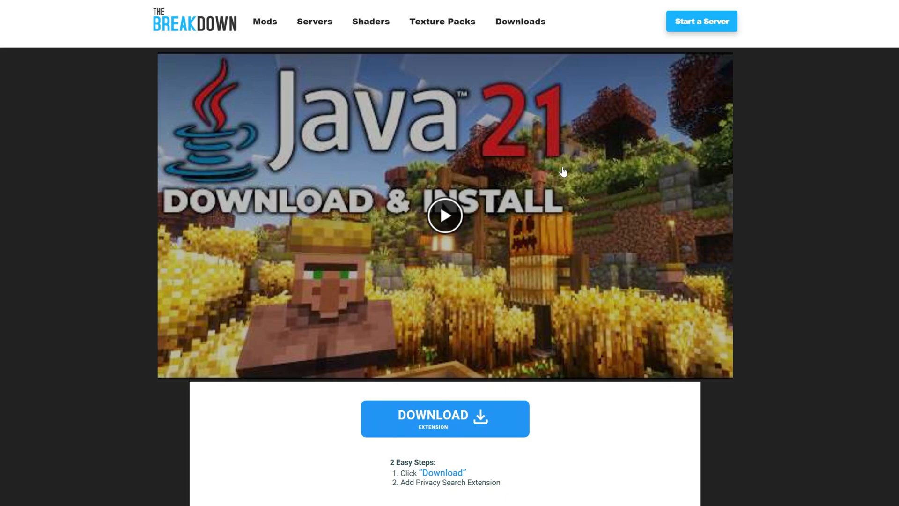
{"action": "scroll", "scroll_direction": "down", "scroll_amount": 3}
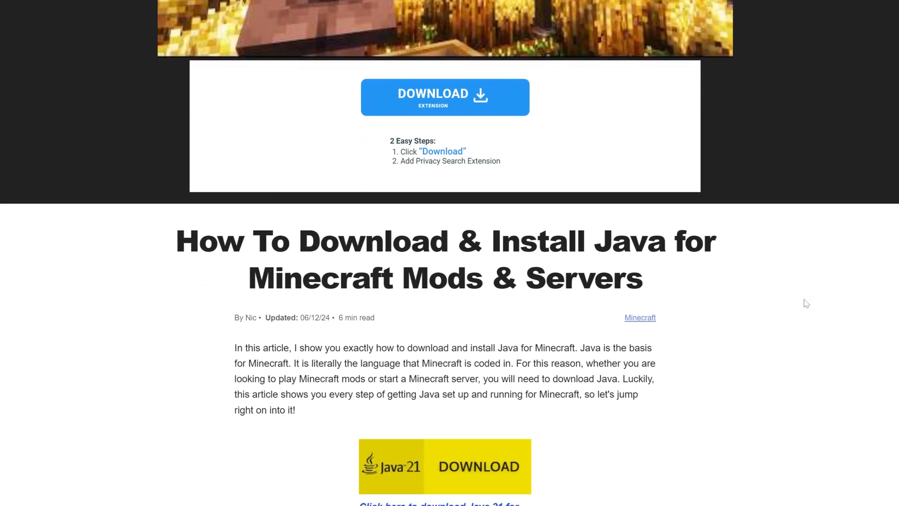
{"action": "scroll", "scroll_direction": "down", "scroll_amount": 3}
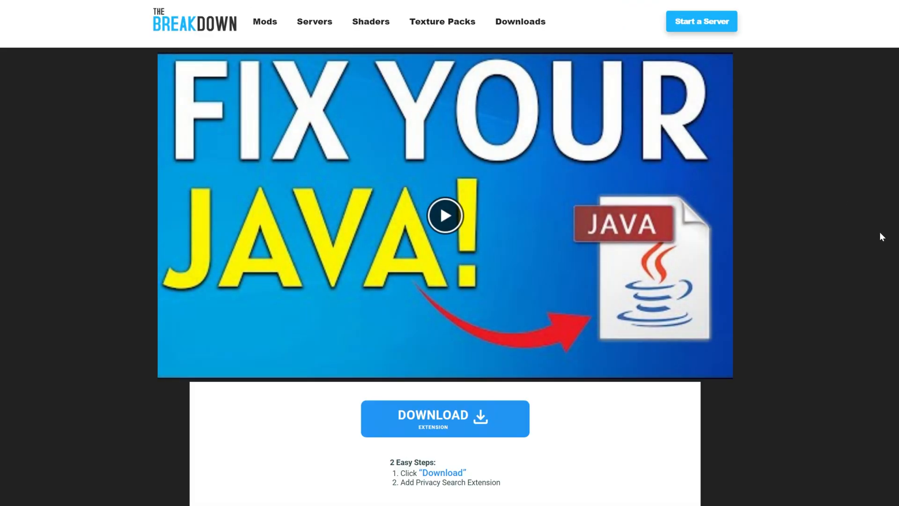
{"action": "scroll", "scroll_direction": "down", "scroll_amount": 3}
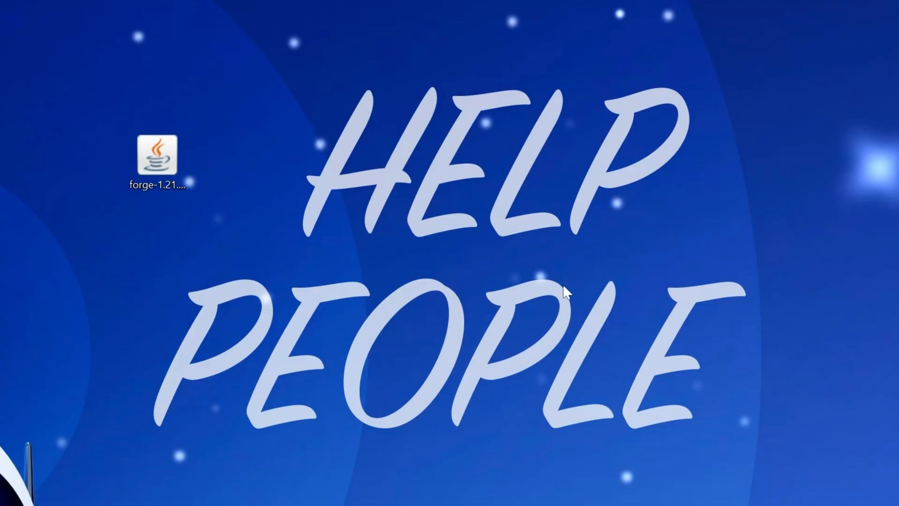
Run the Forge jar with Java, install the 1.21.4-forge-54.0.26 client, then launch Minecraft Launcher from Start.
{"action": "right_click", "coordinate": [156, 154]}
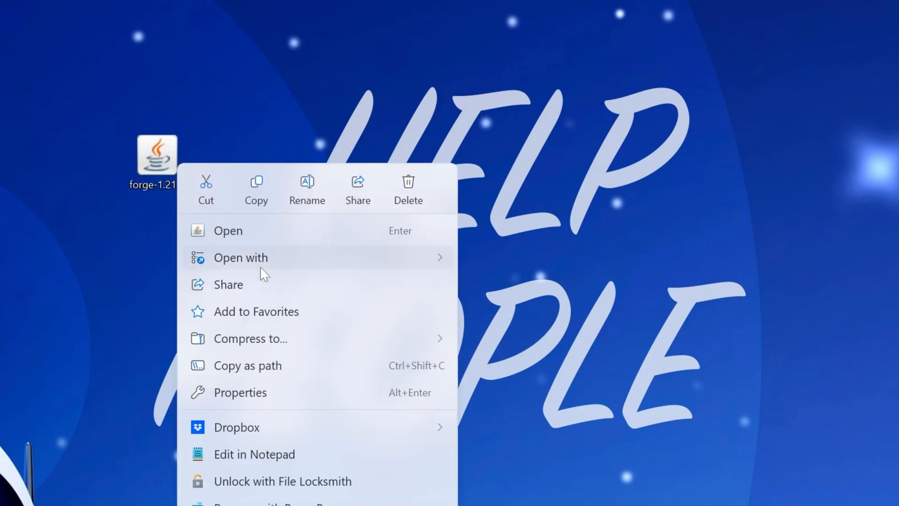
{"action": "left_click", "coordinate": [228, 230]}
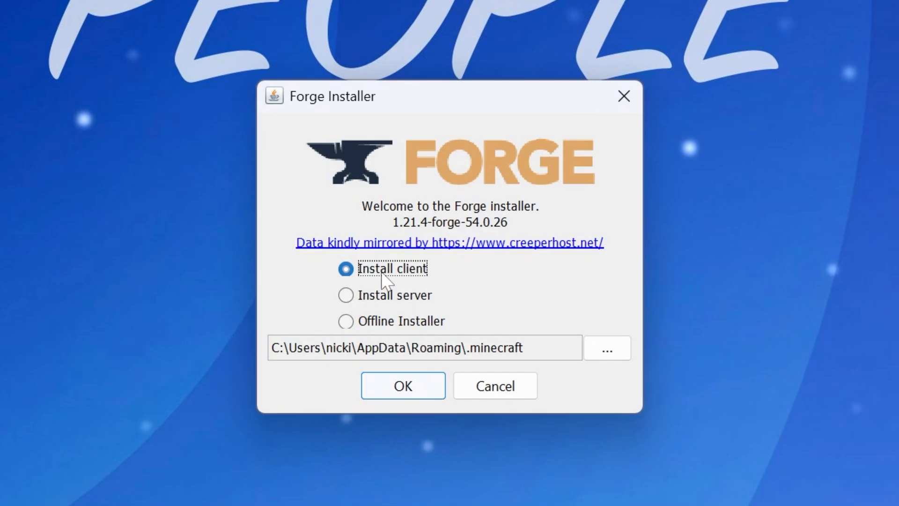
{"action": "left_click", "coordinate": [402, 385]}
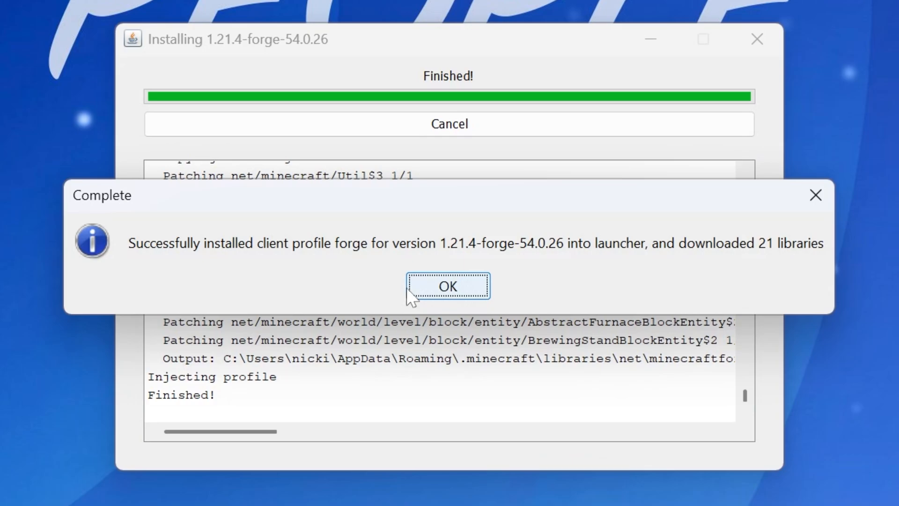
{"action": "left_click", "coordinate": [447, 285]}
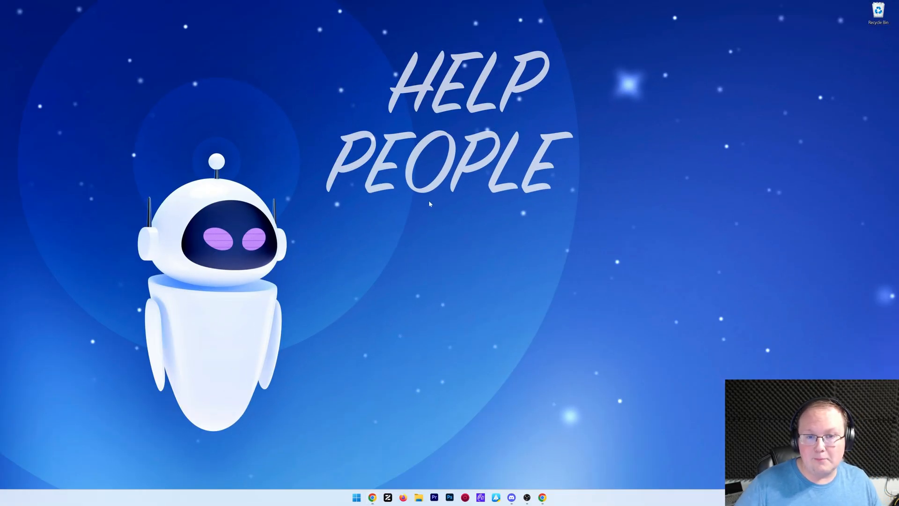
{"action": "left_click", "coordinate": [356, 497]}
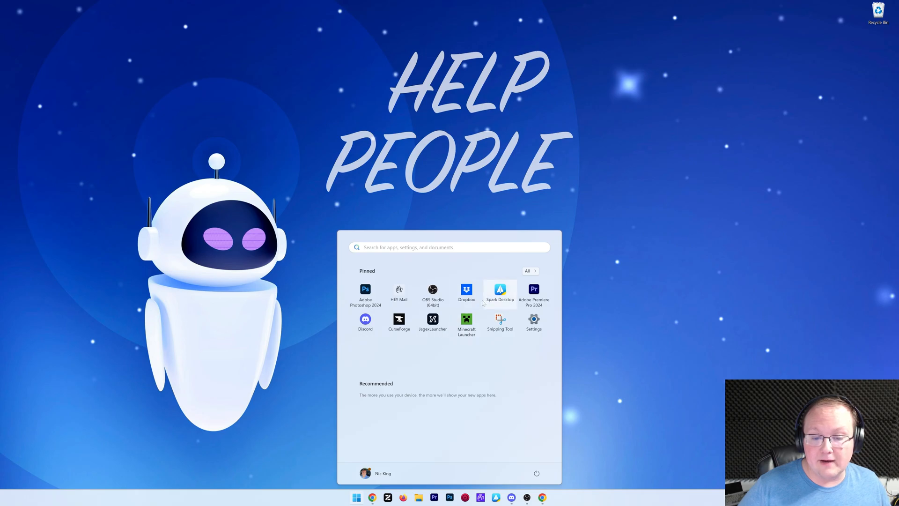
{"action": "left_click", "coordinate": [465, 323]}
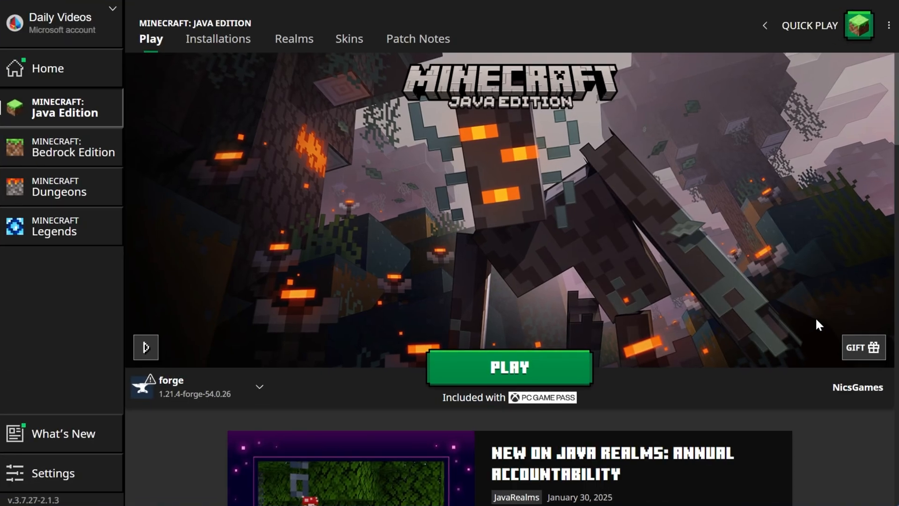
{"action": "mouse_move", "coordinate": [218, 39]}
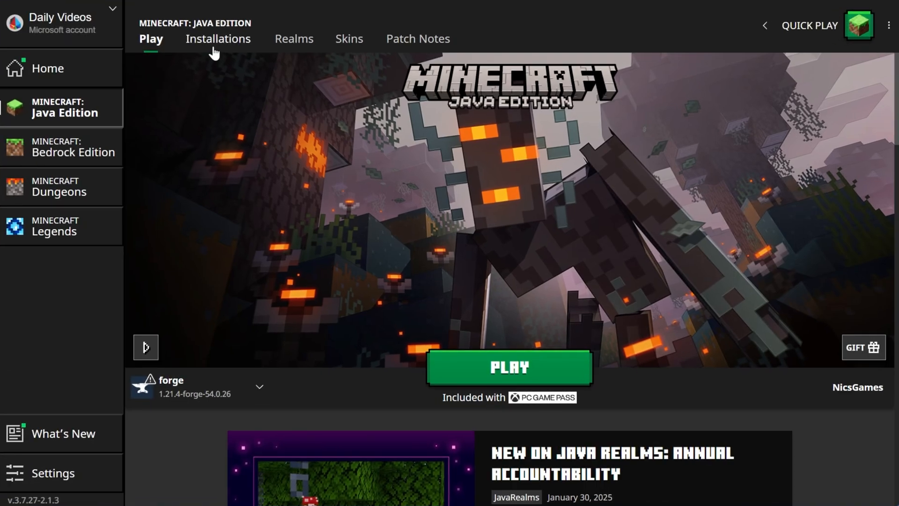
Show the Installations list with modded profiles included and begin a new installation.
{"action": "left_click", "coordinate": [218, 39]}
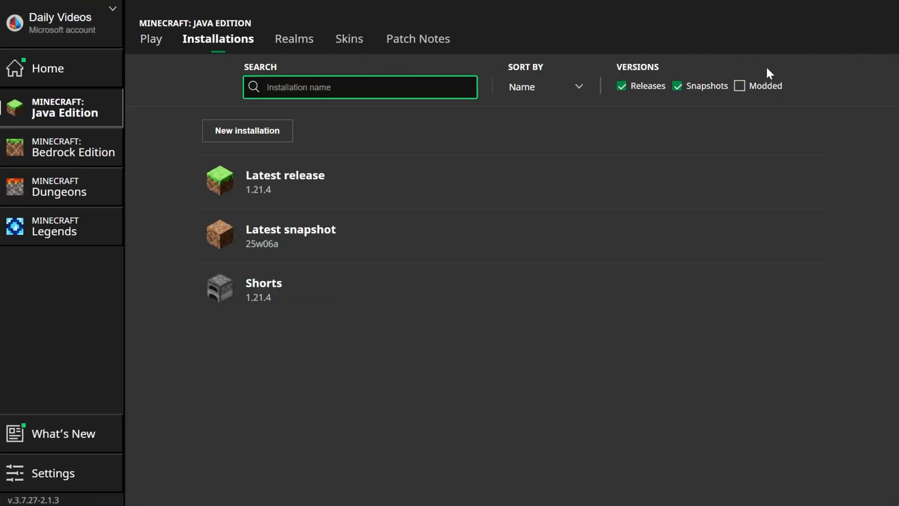
{"action": "mouse_move", "coordinate": [739, 85]}
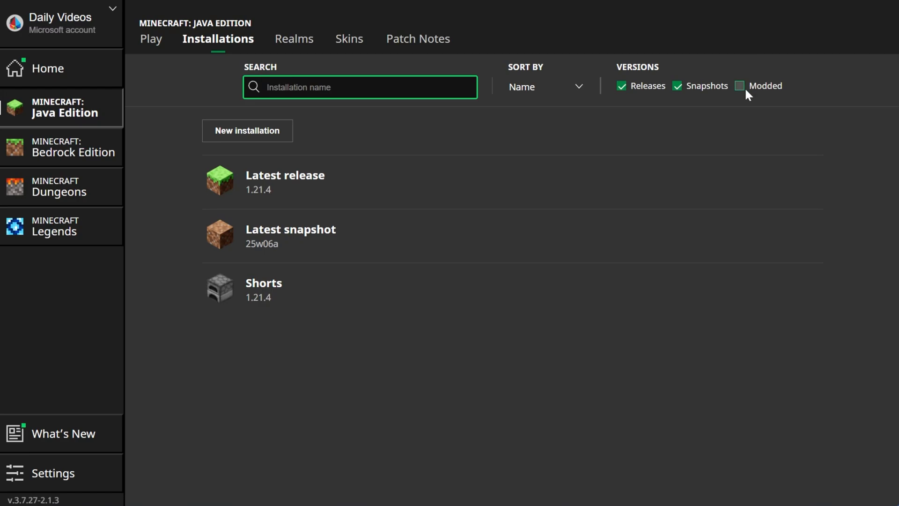
{"action": "left_click", "coordinate": [740, 85]}
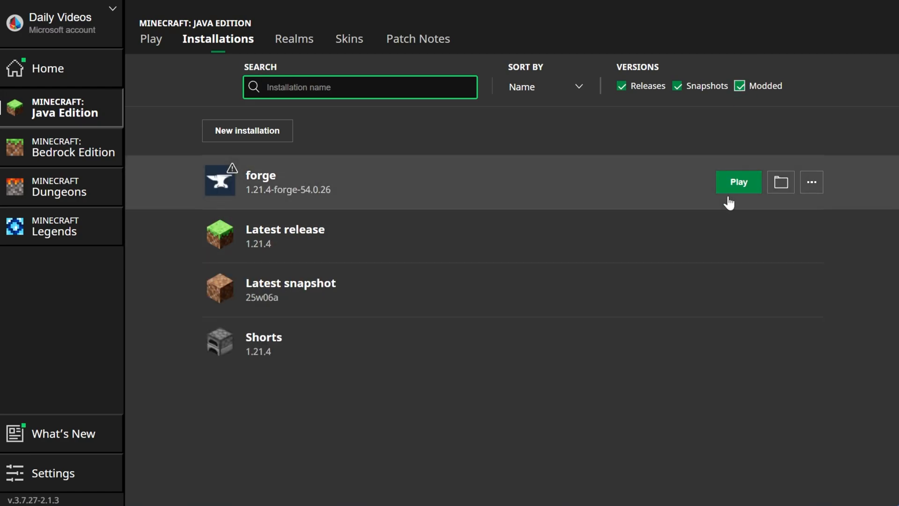
{"action": "mouse_move", "coordinate": [271, 192]}
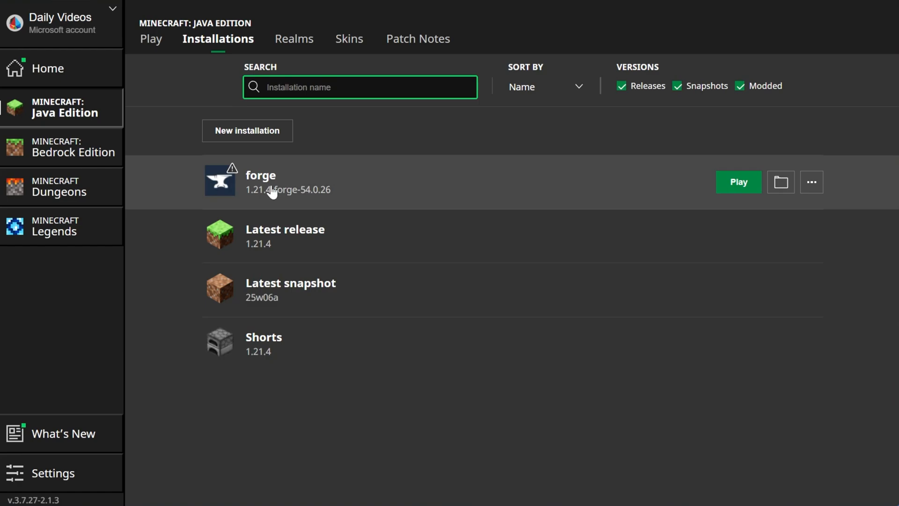
{"action": "mouse_move", "coordinate": [203, 179]}
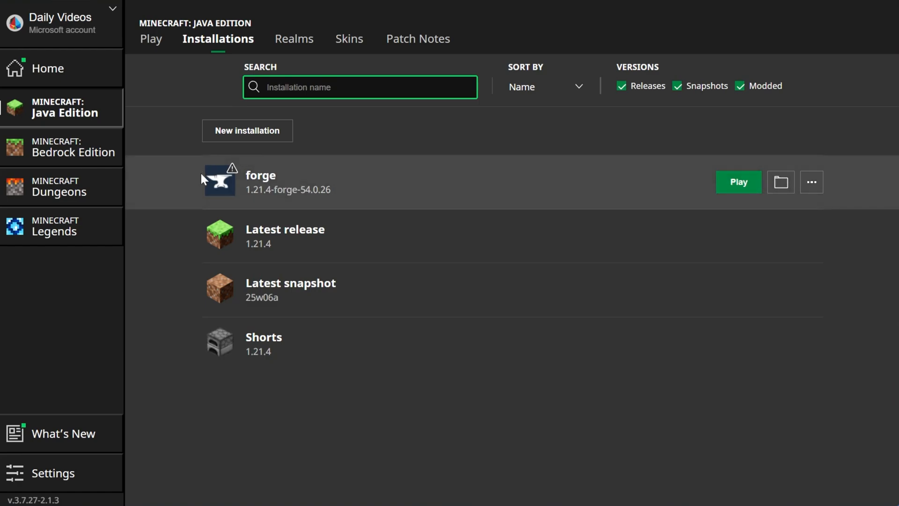
{"action": "mouse_move", "coordinate": [264, 204]}
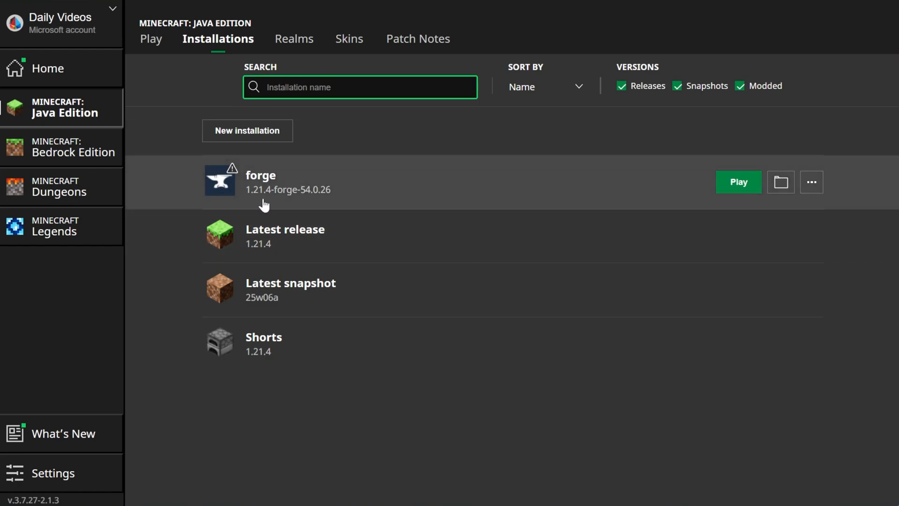
{"action": "mouse_move", "coordinate": [259, 211]}
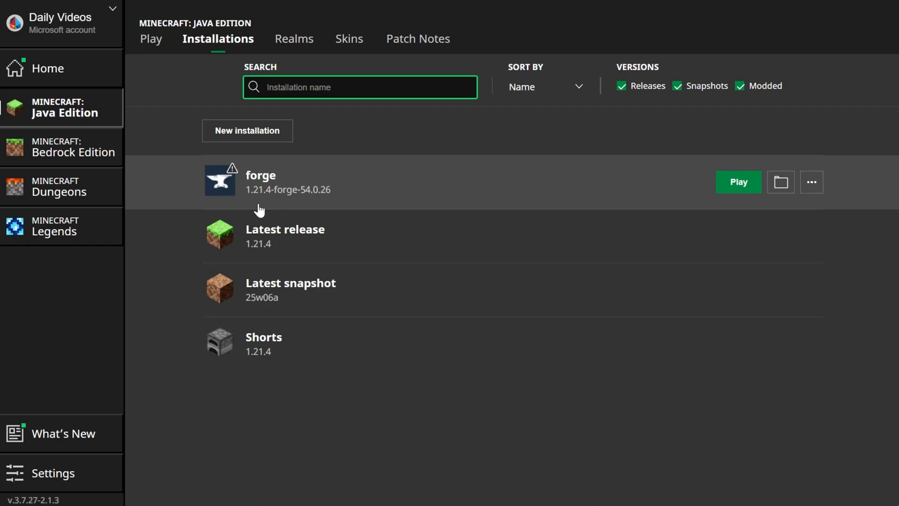
{"action": "mouse_move", "coordinate": [279, 160]}
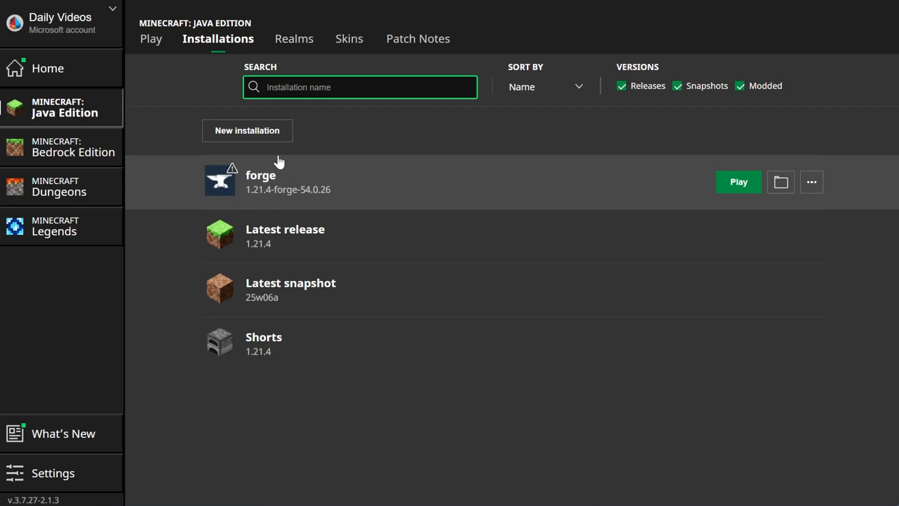
{"action": "left_click", "coordinate": [247, 130]}
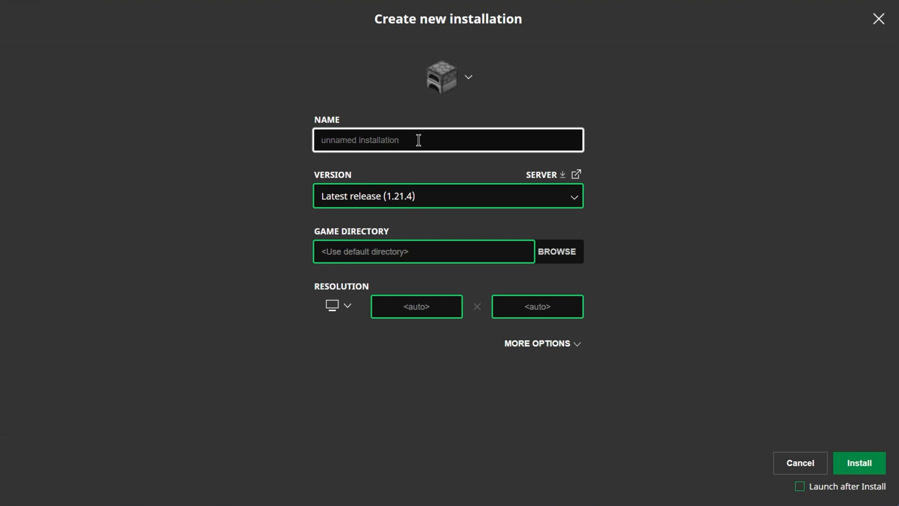
Create an installation named SimpleGameHosting.com using release 1.21.4-forge-54.0.26.
{"action": "type", "text": "SimpleGameHosting."}
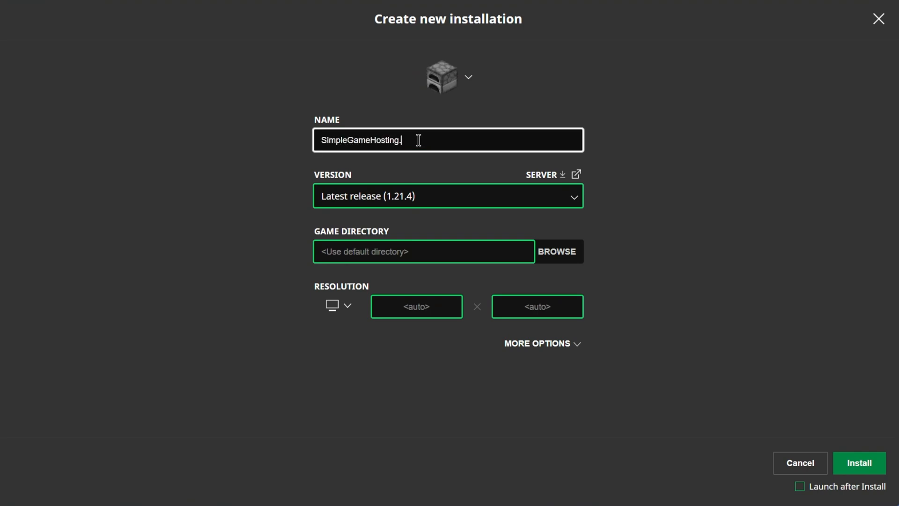
{"action": "type", "text": "com"}
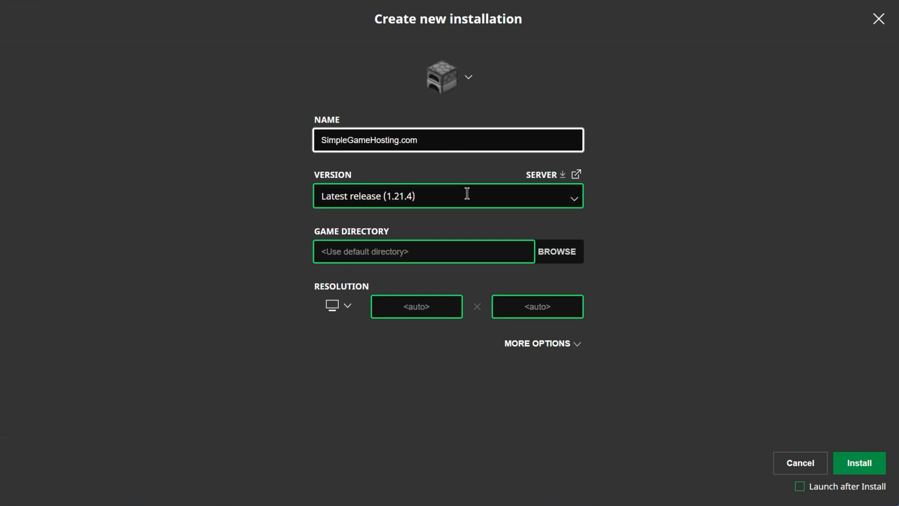
{"action": "left_click", "coordinate": [447, 196]}
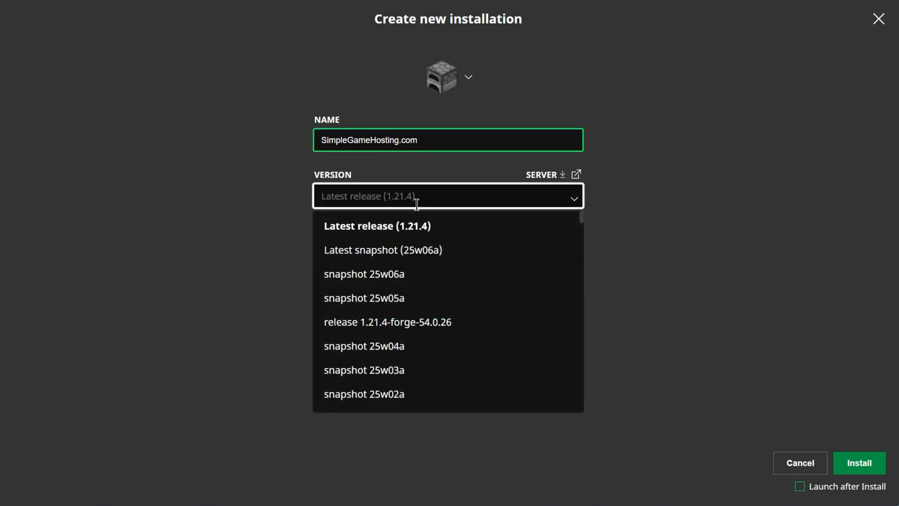
{"action": "type", "text": "forge"}
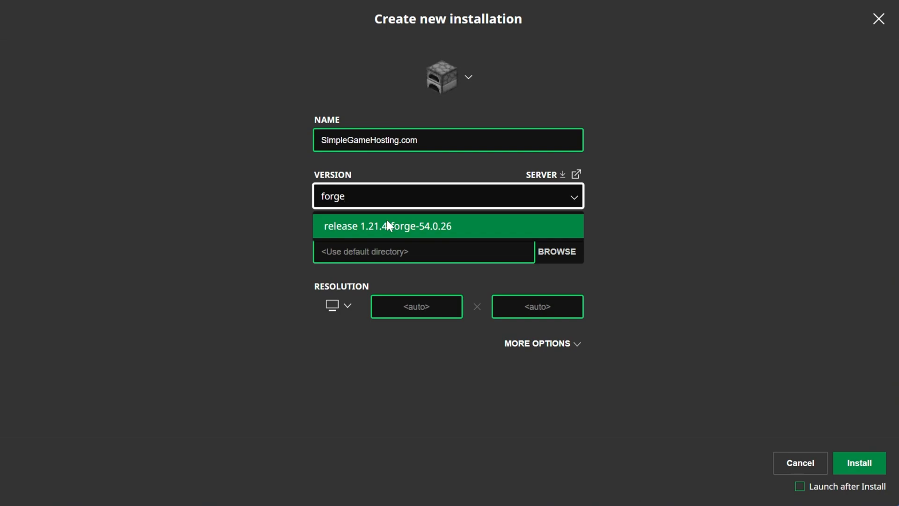
{"action": "left_click", "coordinate": [388, 226]}
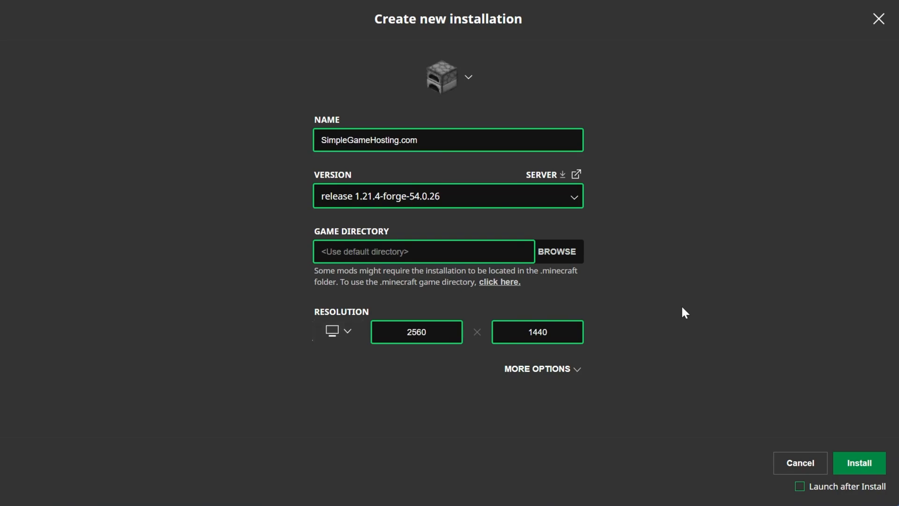
{"action": "mouse_move", "coordinate": [811, 500]}
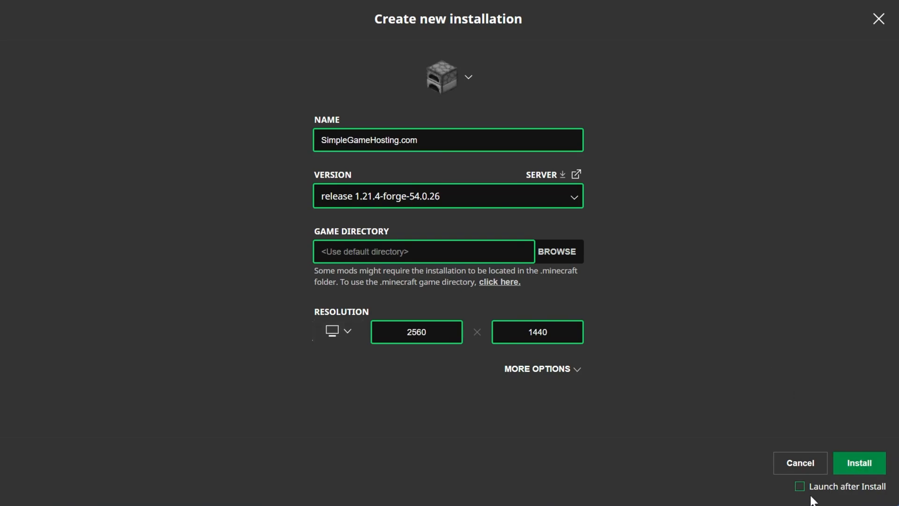
{"action": "mouse_move", "coordinate": [837, 497]}
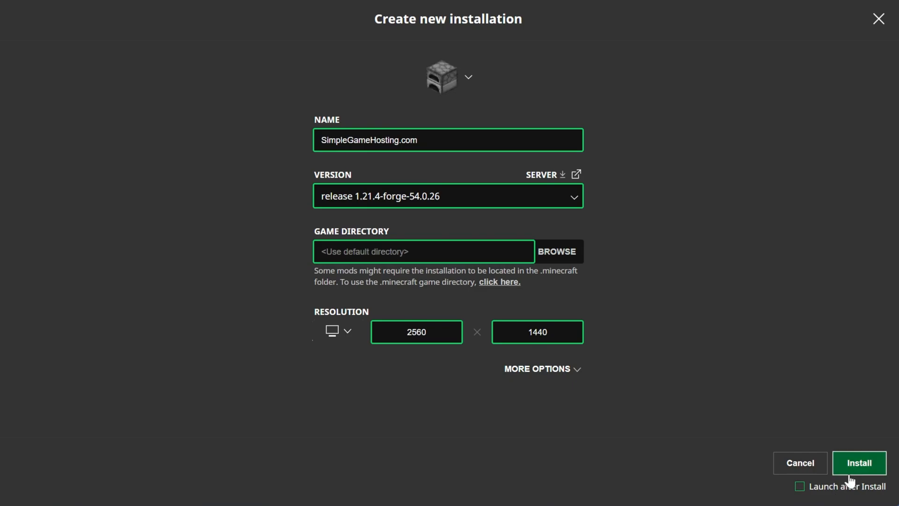
{"action": "left_click", "coordinate": [858, 463]}
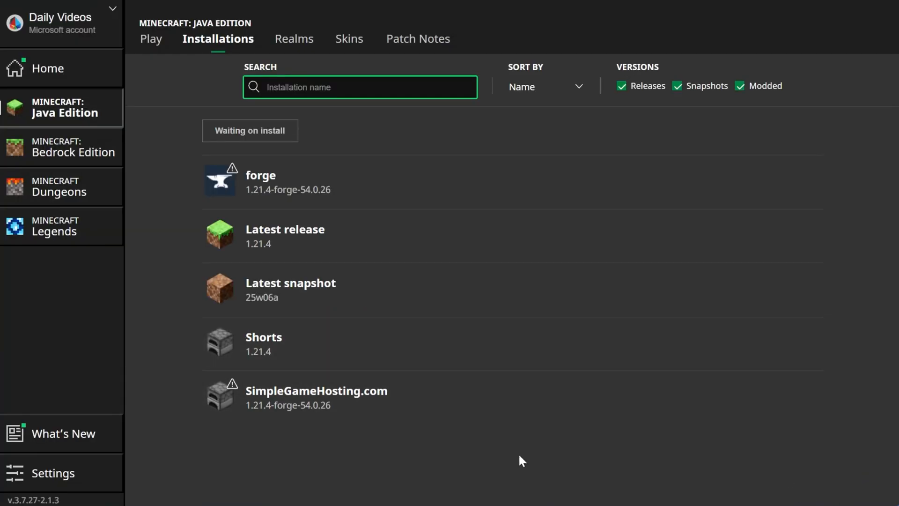
{"action": "mouse_move", "coordinate": [442, 400]}
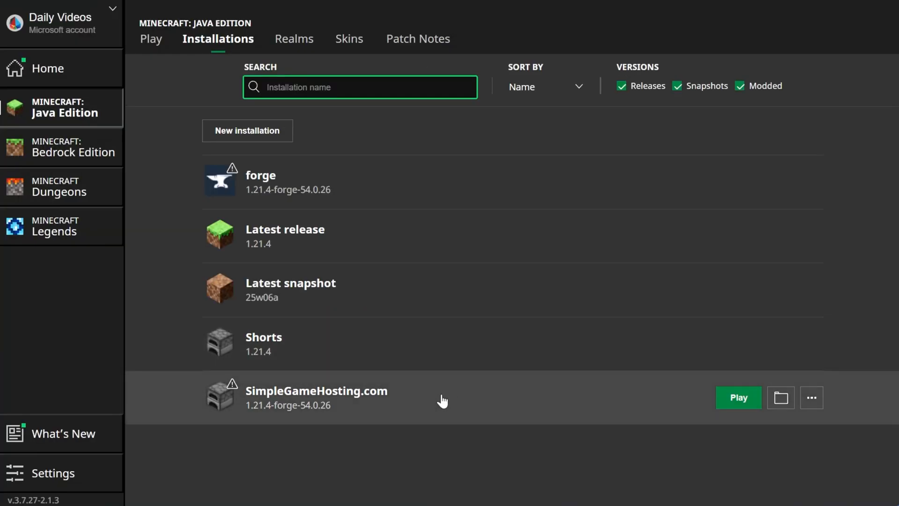
{"action": "mouse_move", "coordinate": [686, 410]}
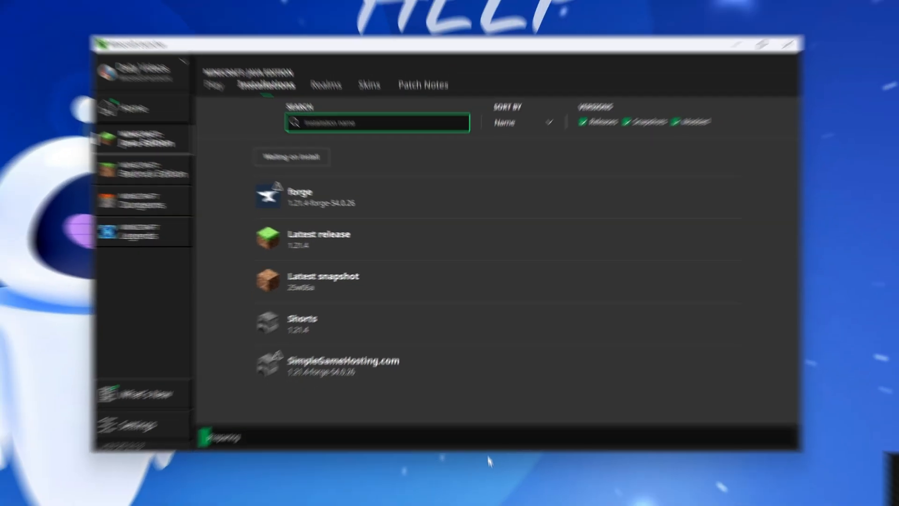
Close the Minecraft Launcher window after checking the forge 1.21.4 profile.
{"action": "left_click", "coordinate": [792, 45]}
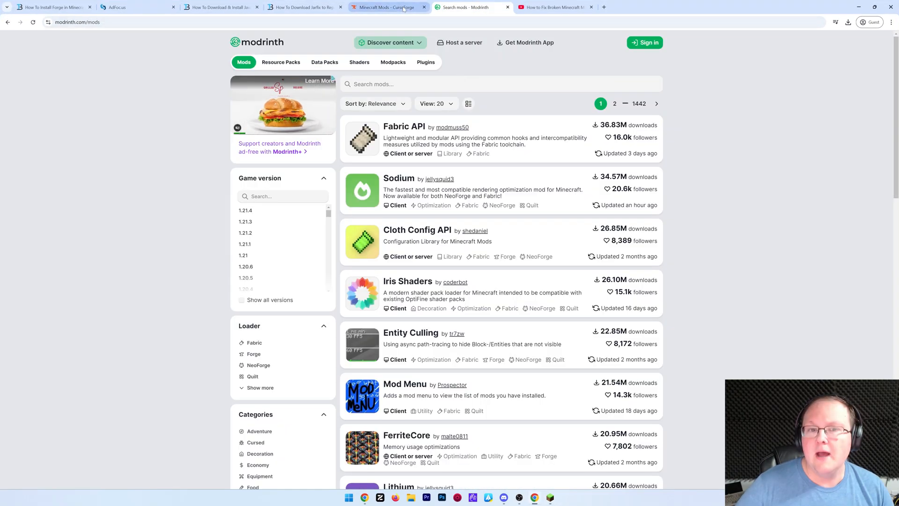
Filter the CurseForge Minecraft mods listing to Forge mods for game version 1.21.4.
{"action": "left_click", "coordinate": [378, 7]}
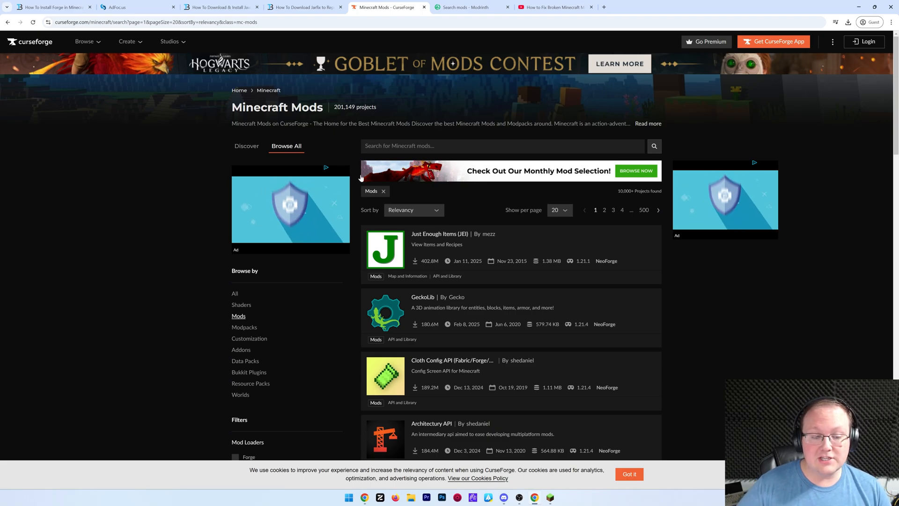
{"action": "scroll", "scroll_direction": "down", "scroll_amount": 3}
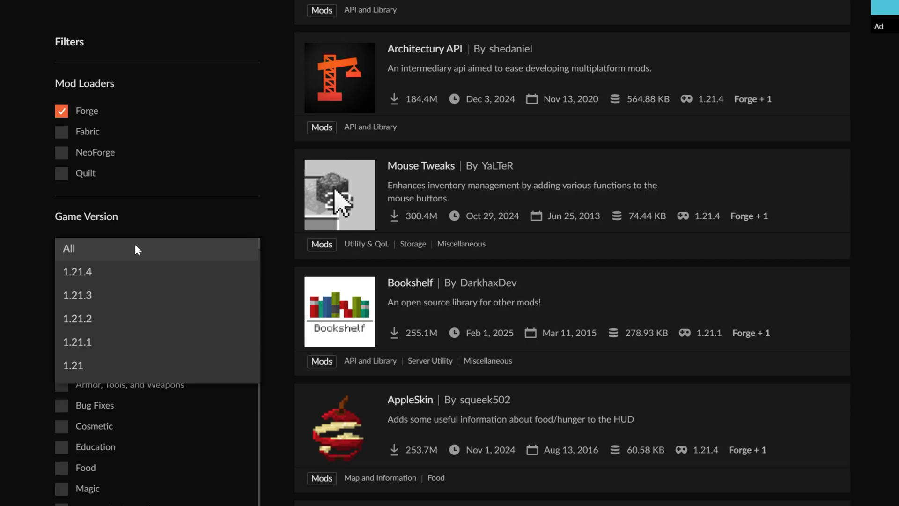
{"action": "left_click", "coordinate": [76, 271]}
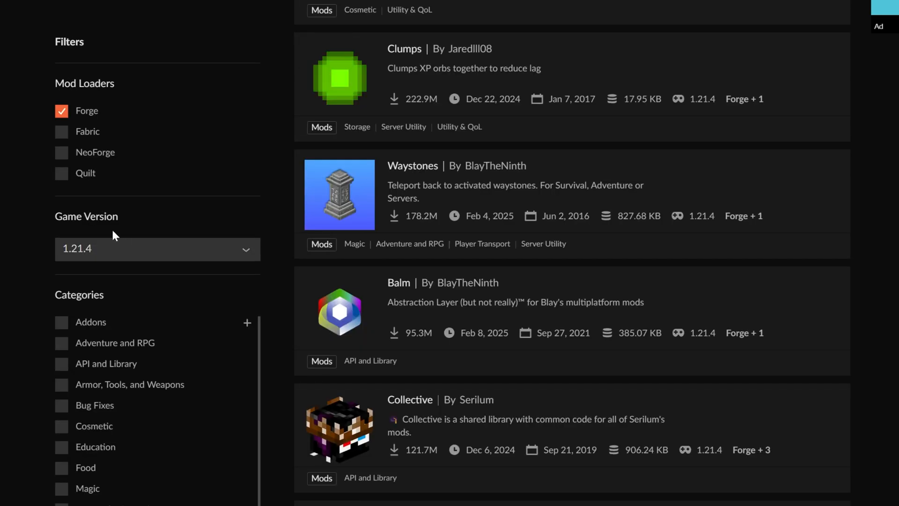
{"action": "mouse_move", "coordinate": [89, 114]}
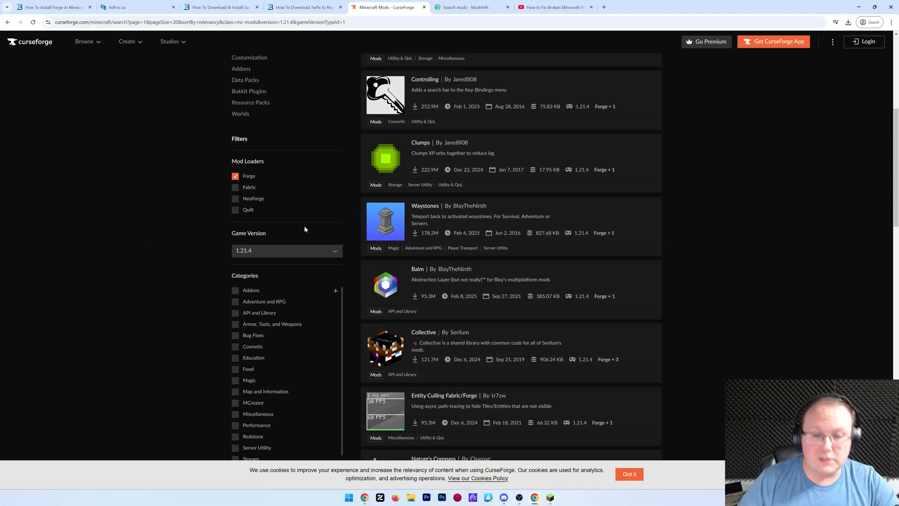
{"action": "mouse_move", "coordinate": [314, 211]}
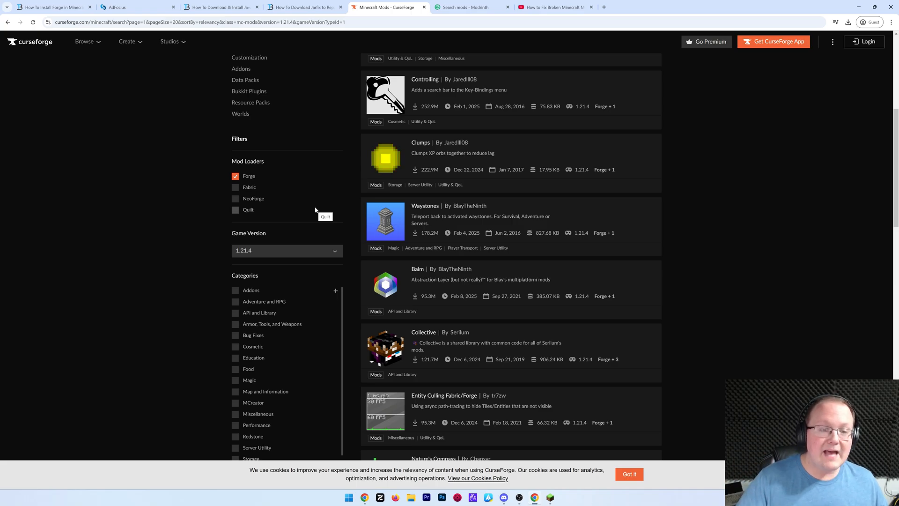
{"action": "mouse_move", "coordinate": [256, 208]}
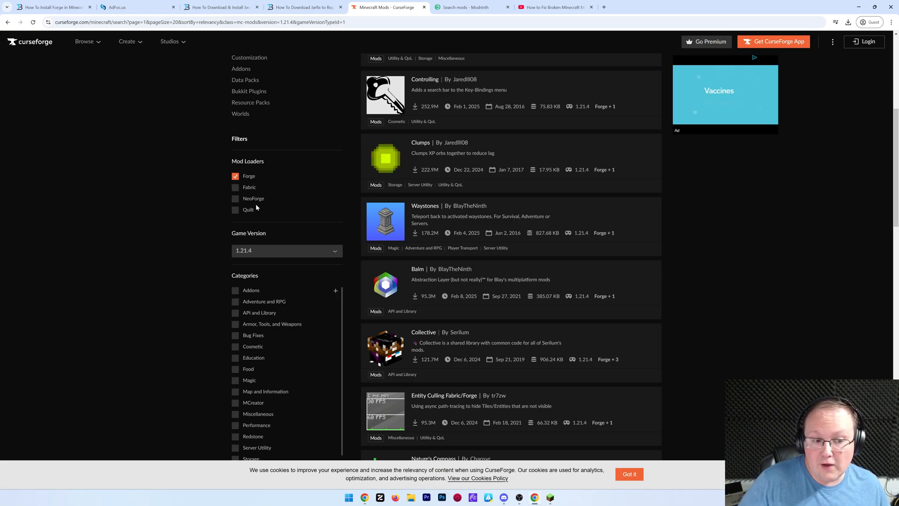
{"action": "mouse_move", "coordinate": [338, 221]}
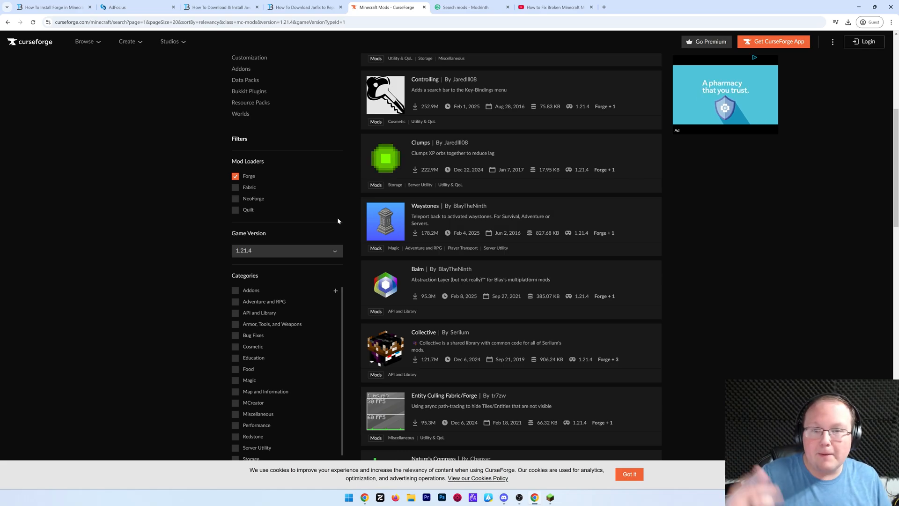
{"action": "mouse_move", "coordinate": [302, 193]}
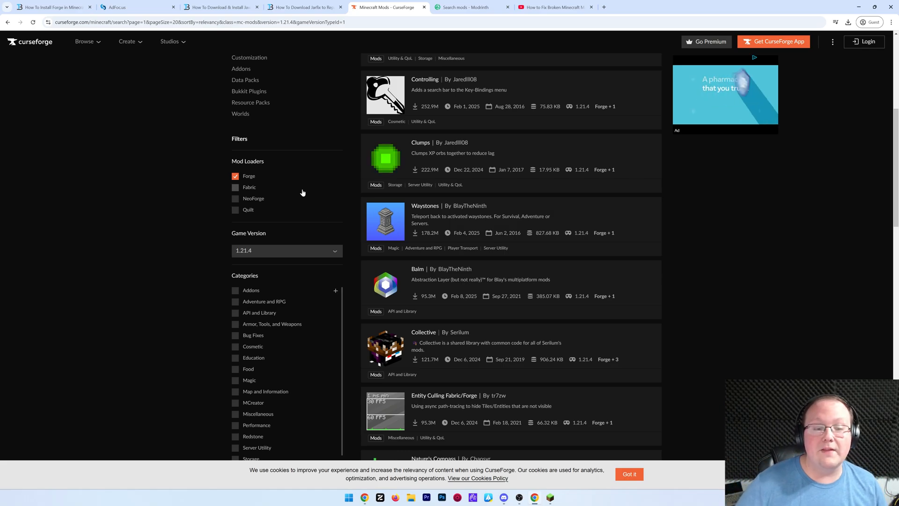
{"action": "mouse_move", "coordinate": [280, 221]}
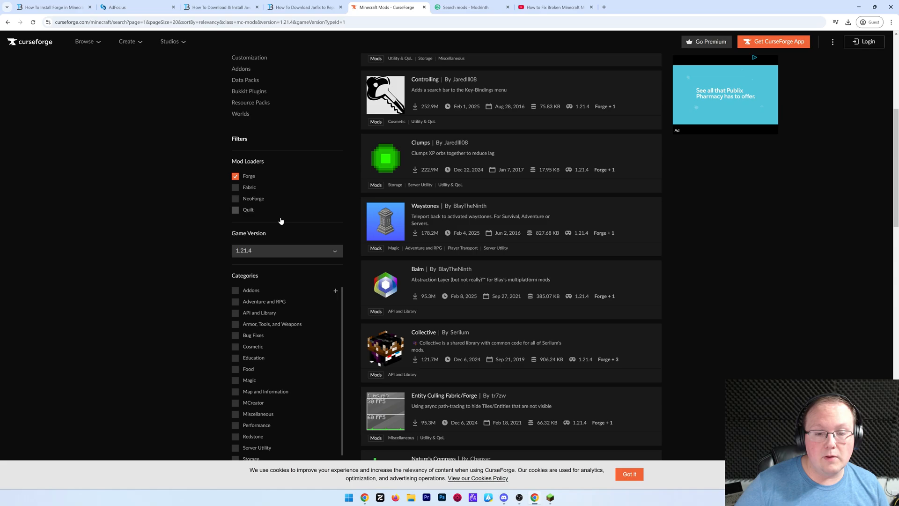
{"action": "scroll", "scroll_direction": "up", "scroll_amount": 3}
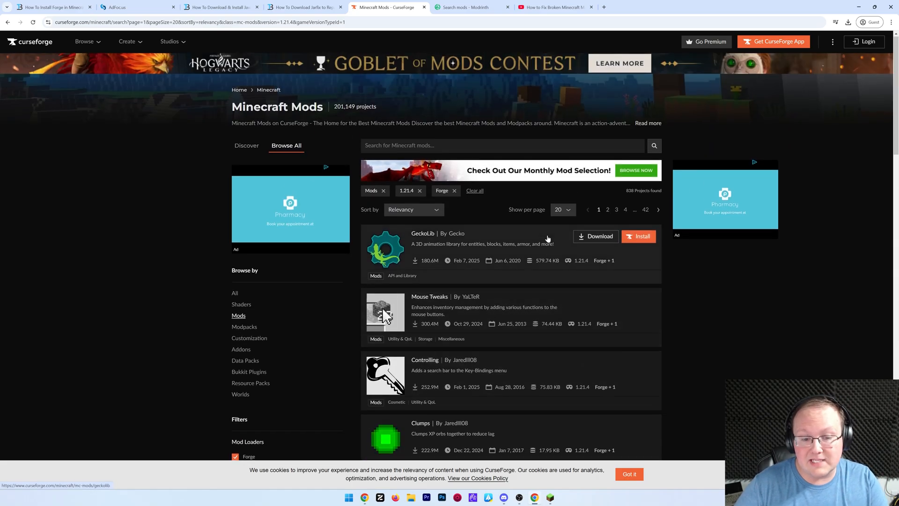
Download the newest Waystones Forge 1.21.4 jar from its CurseForge Files list.
{"action": "scroll", "scroll_direction": "down", "scroll_amount": 3}
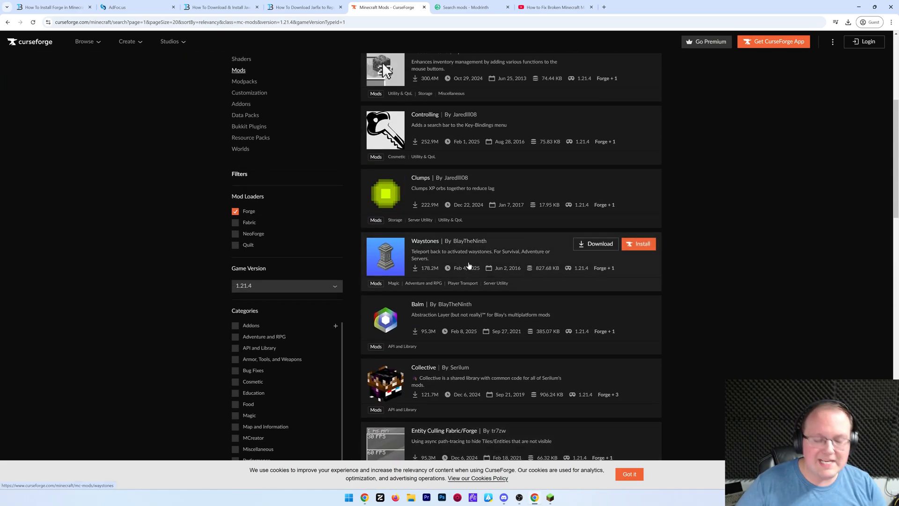
{"action": "left_click", "coordinate": [425, 241]}
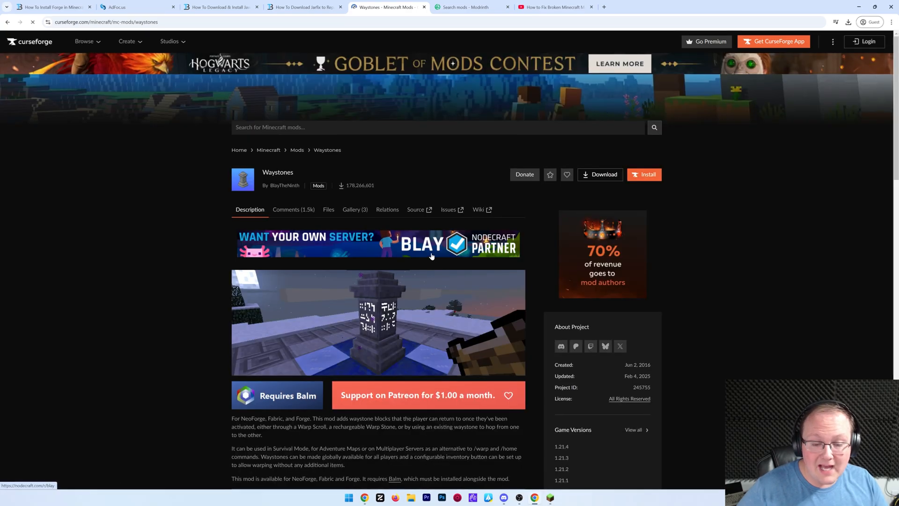
{"action": "left_click", "coordinate": [328, 209]}
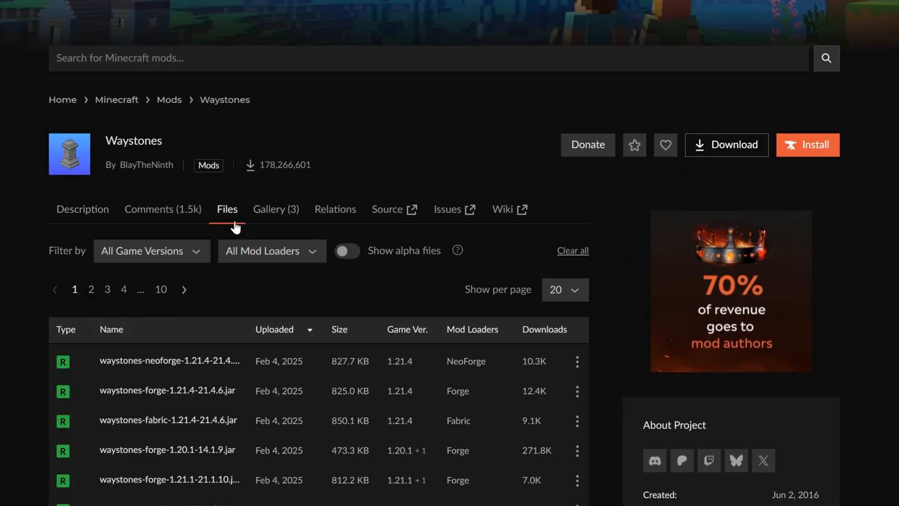
{"action": "scroll", "scroll_direction": "down", "scroll_amount": 3}
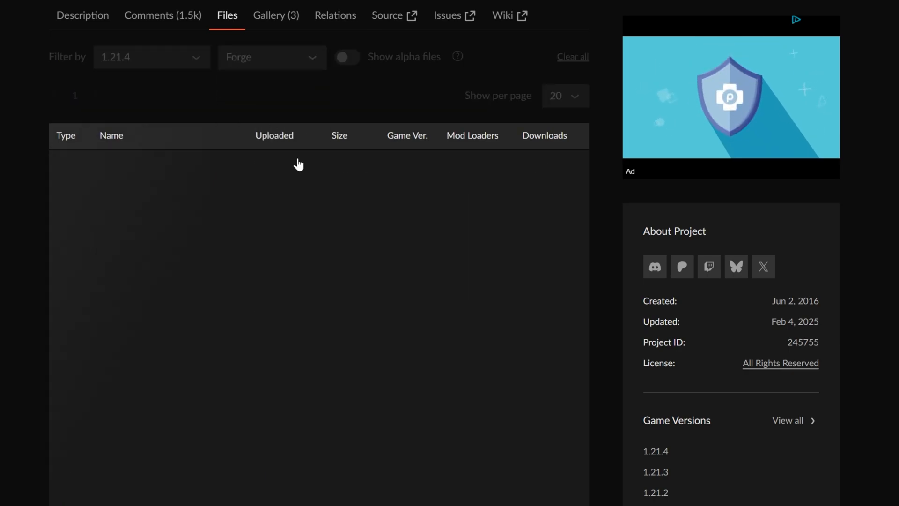
{"action": "left_click", "coordinate": [577, 167]}
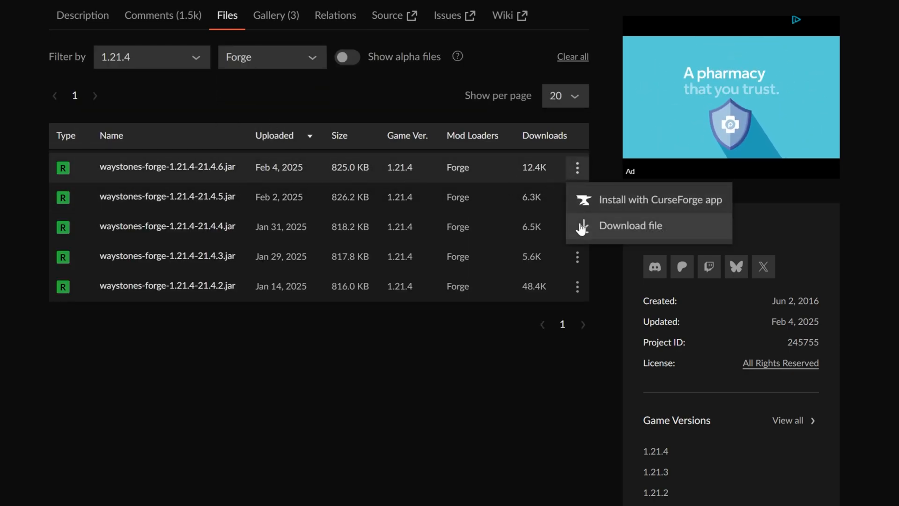
{"action": "left_click", "coordinate": [629, 225]}
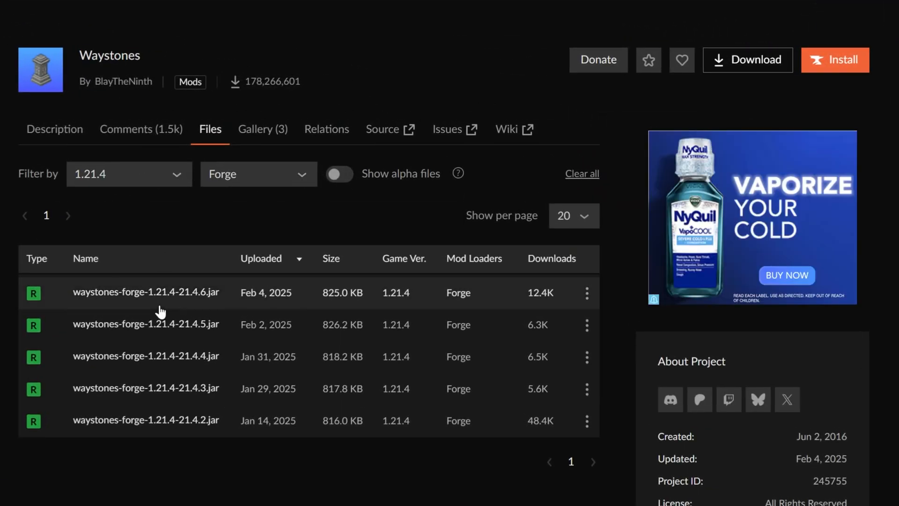
Find Balm as Waystones' required dependency and filter Balm's files to Forge builds.
{"action": "left_click", "coordinate": [146, 292]}
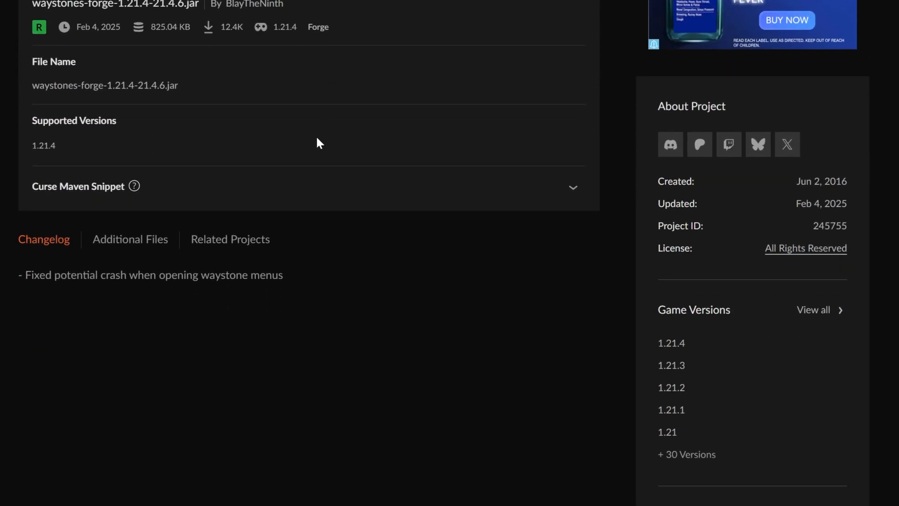
{"action": "left_click", "coordinate": [230, 239]}
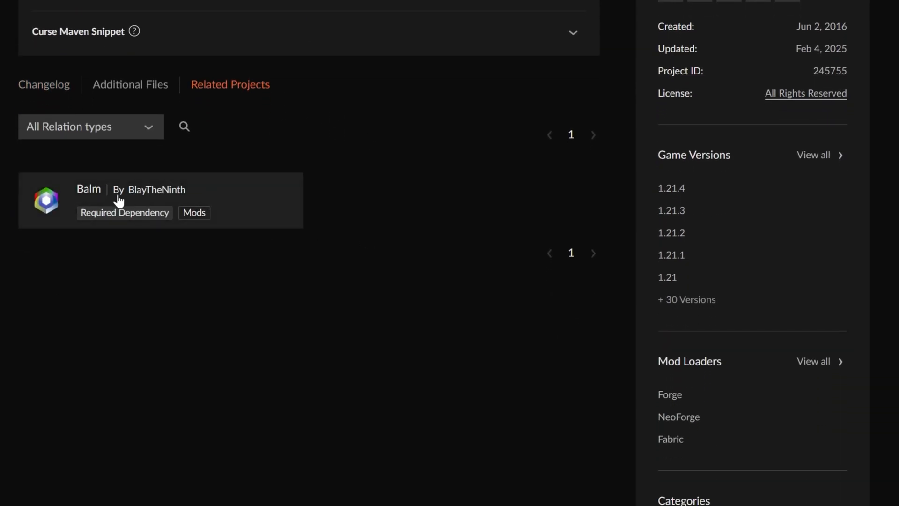
{"action": "mouse_move", "coordinate": [138, 235]}
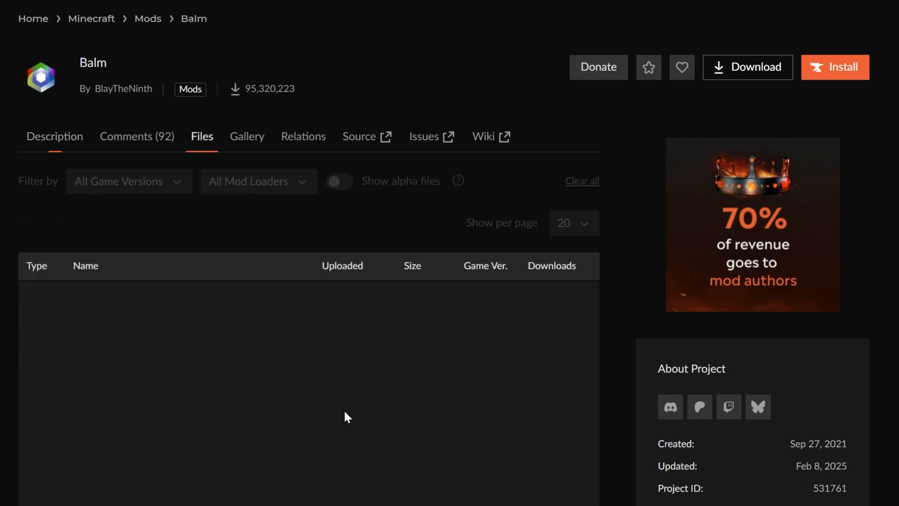
{"action": "left_click", "coordinate": [258, 181]}
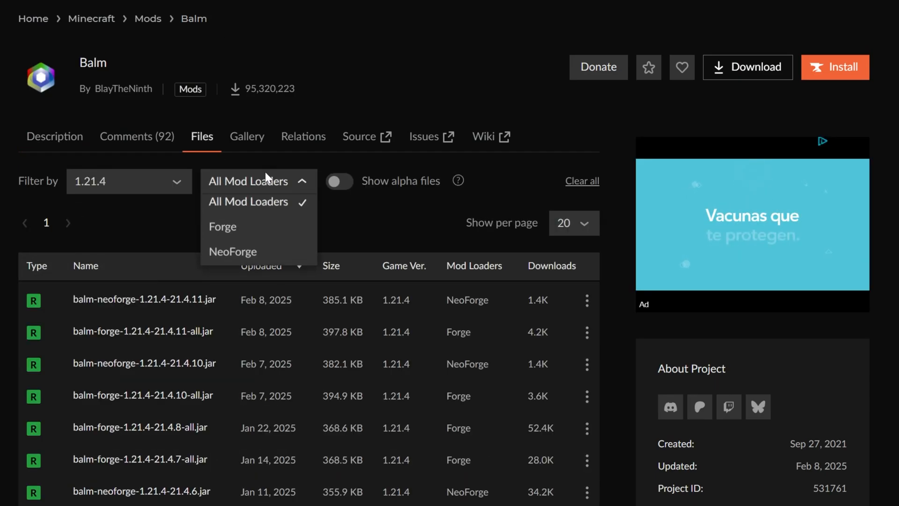
{"action": "left_click", "coordinate": [223, 225]}
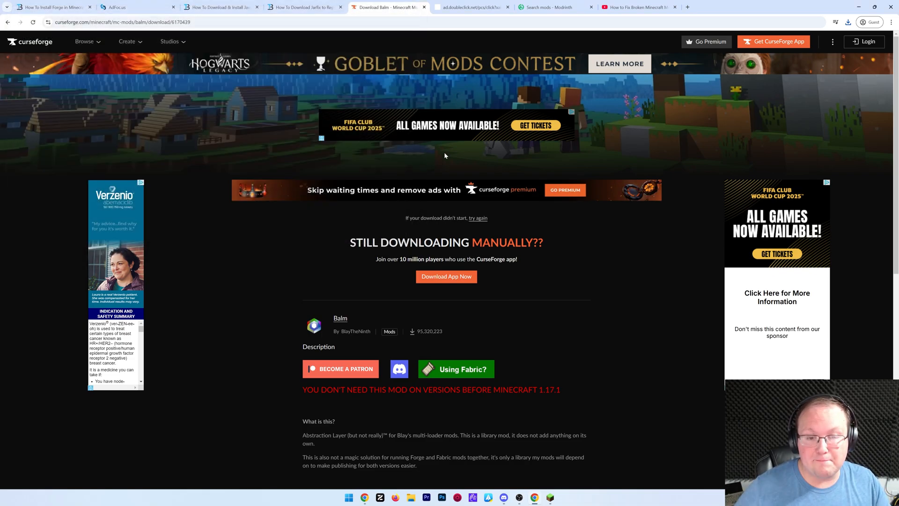
Search Modrinth for waystones, check the 21.4.6+forge-1.21.4 build requires Balm, and download it.
{"action": "left_click", "coordinate": [552, 7]}
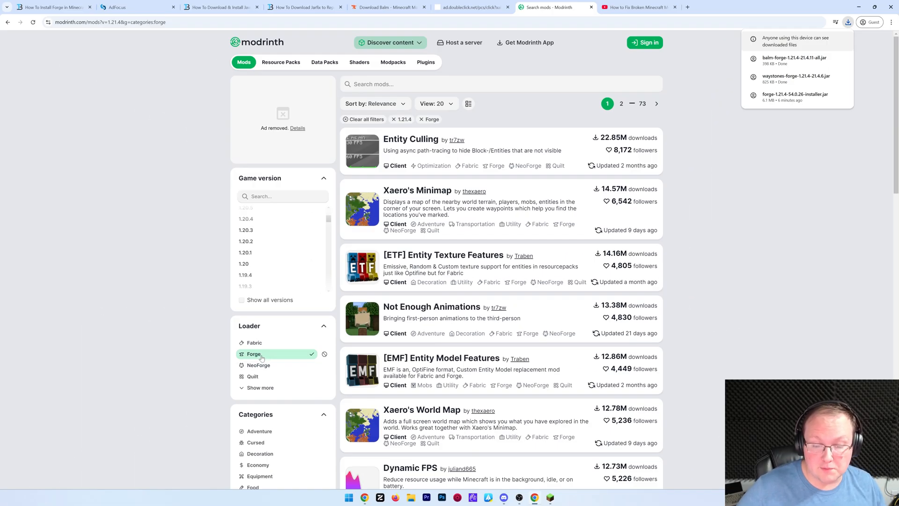
{"action": "scroll", "scroll_direction": "down", "scroll_amount": 3}
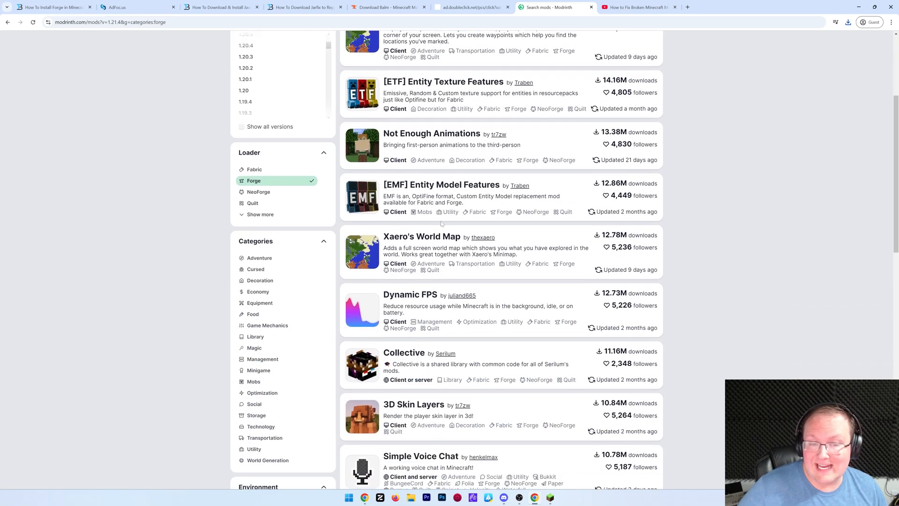
{"action": "scroll", "scroll_direction": "down", "scroll_amount": 3}
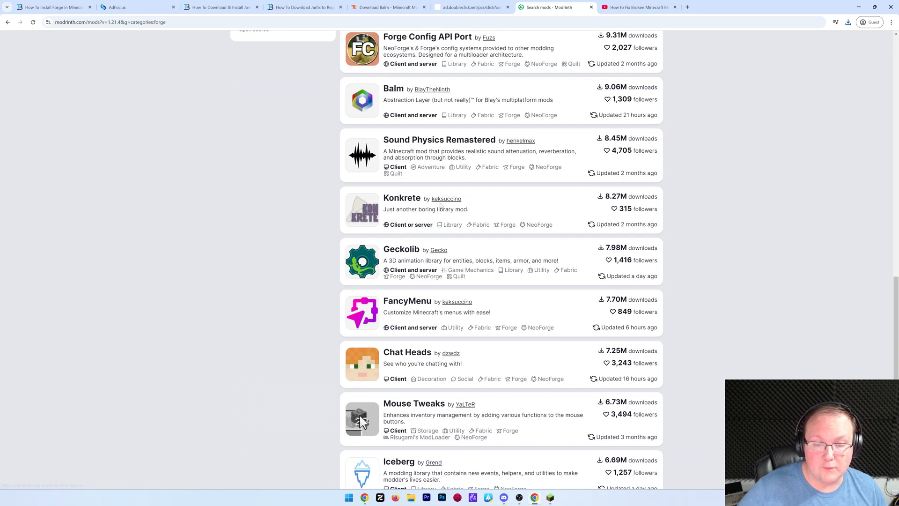
{"action": "scroll", "scroll_direction": "up", "scroll_amount": 3}
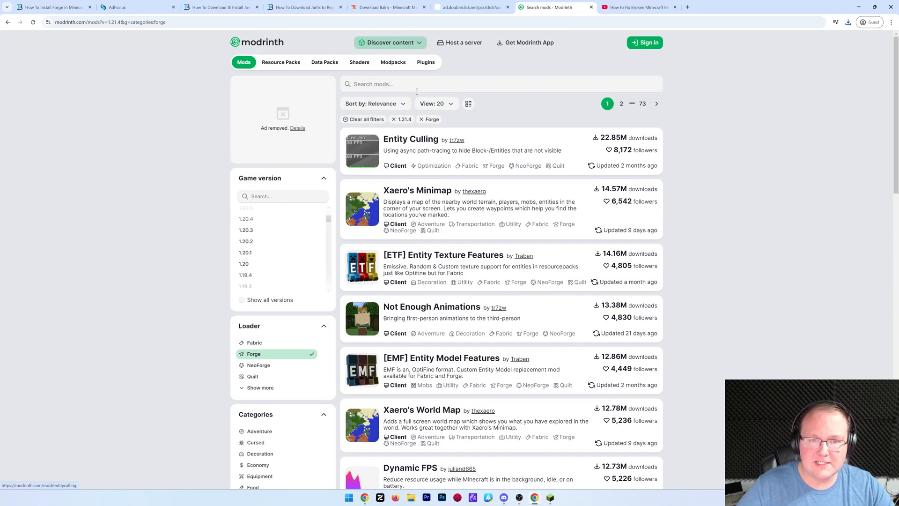
{"action": "type", "text": "wayst"}
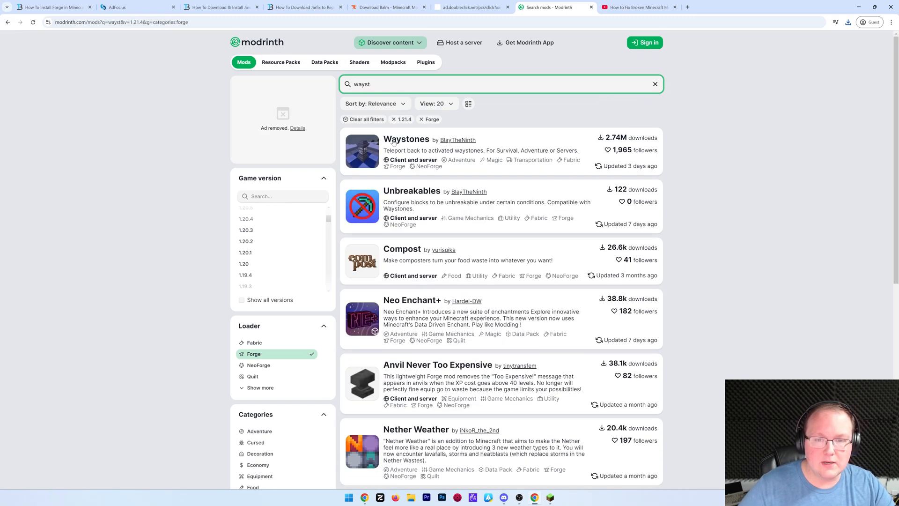
{"action": "left_click", "coordinate": [405, 139]}
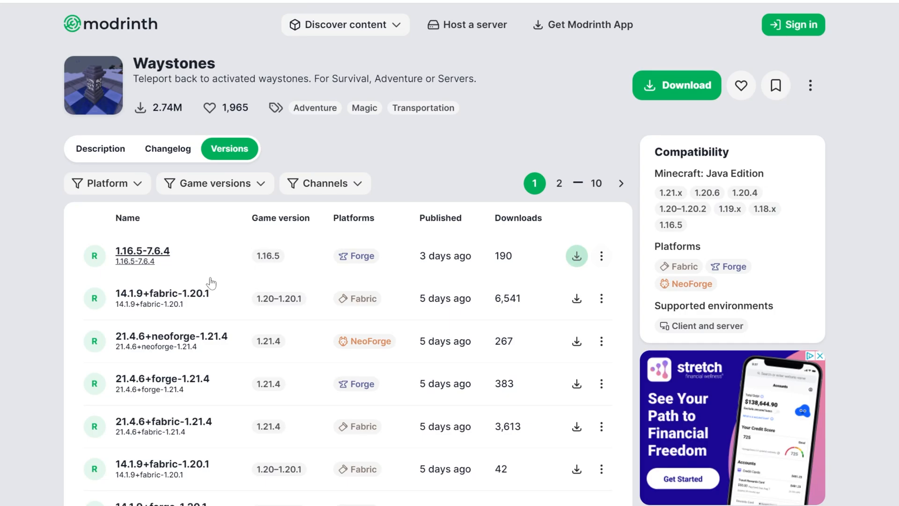
{"action": "left_click", "coordinate": [162, 378]}
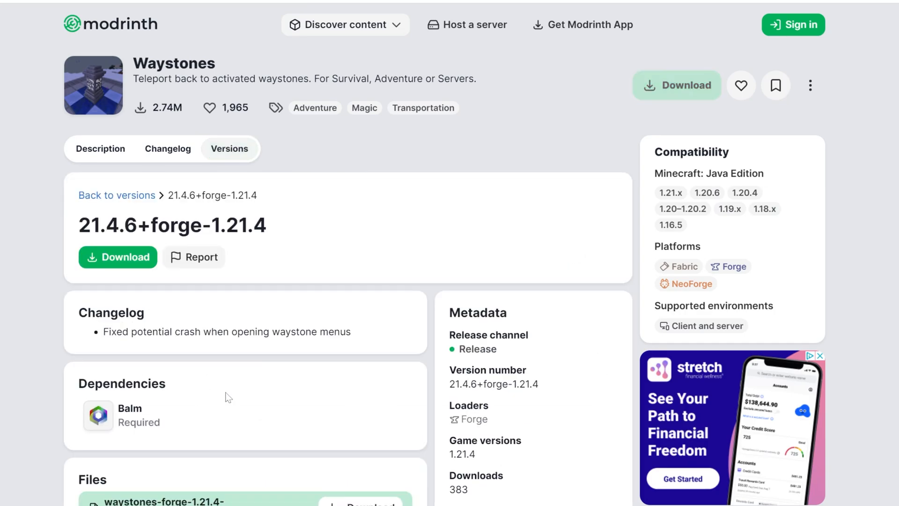
{"action": "mouse_move", "coordinate": [37, 365]}
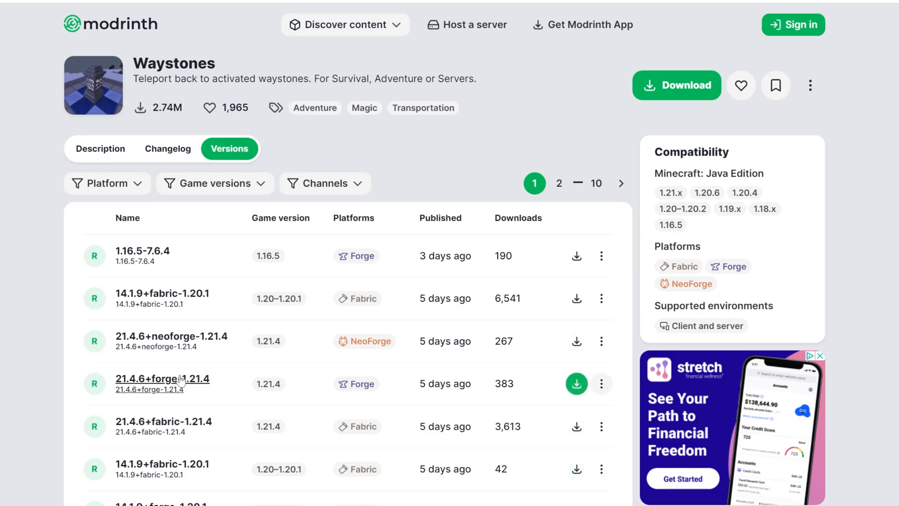
{"action": "left_click", "coordinate": [162, 378]}
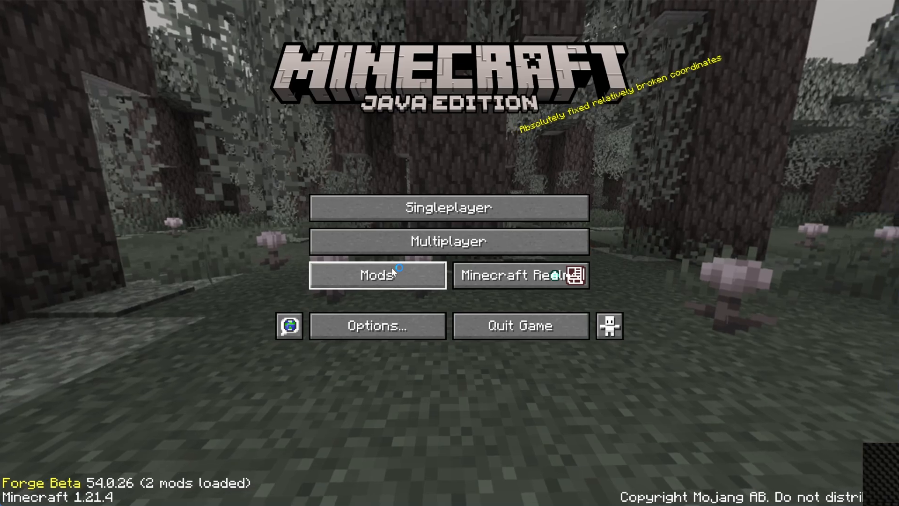
View the Mods list showing only Minecraft 1.21.4 and Forge 54.0.26, then open the mods folder.
{"action": "left_click", "coordinate": [377, 274]}
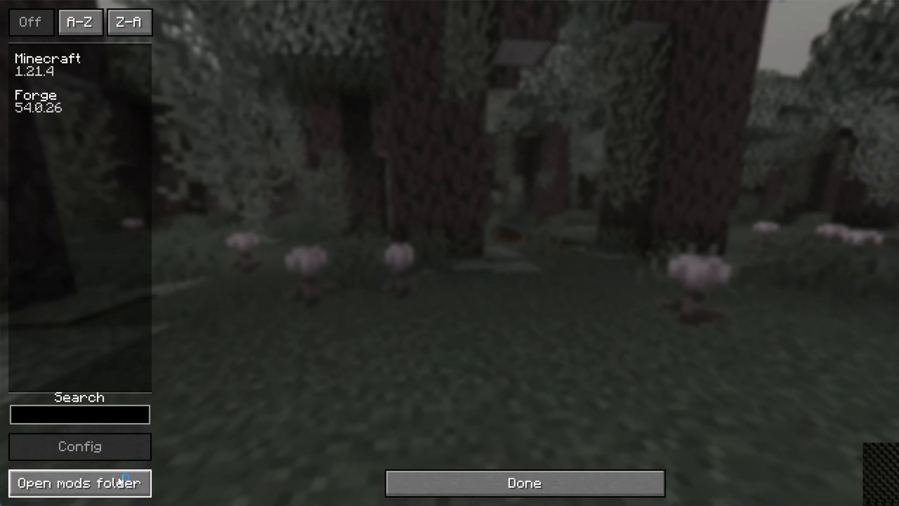
{"action": "left_click", "coordinate": [79, 482]}
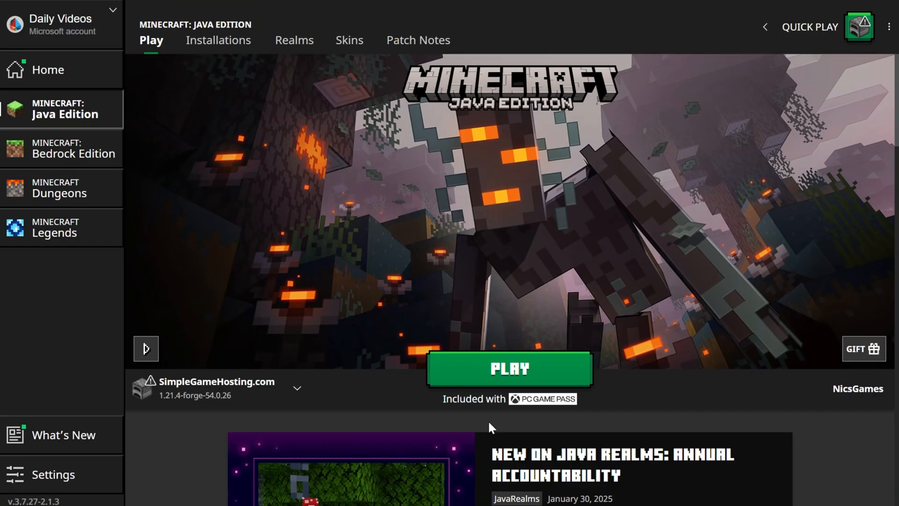
From Installations, open the SimpleGameHosting.com Forge 1.21.4 installation's game folder.
{"action": "left_click", "coordinate": [218, 40]}
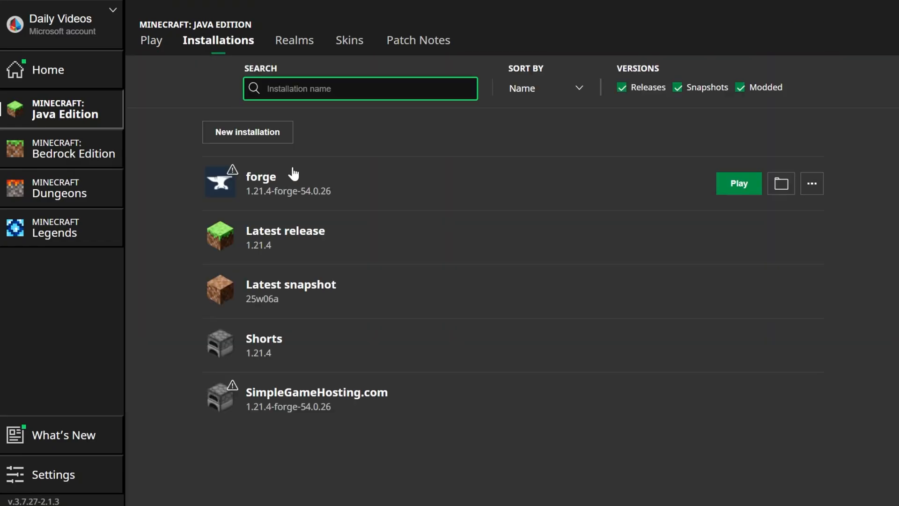
{"action": "mouse_move", "coordinate": [780, 399]}
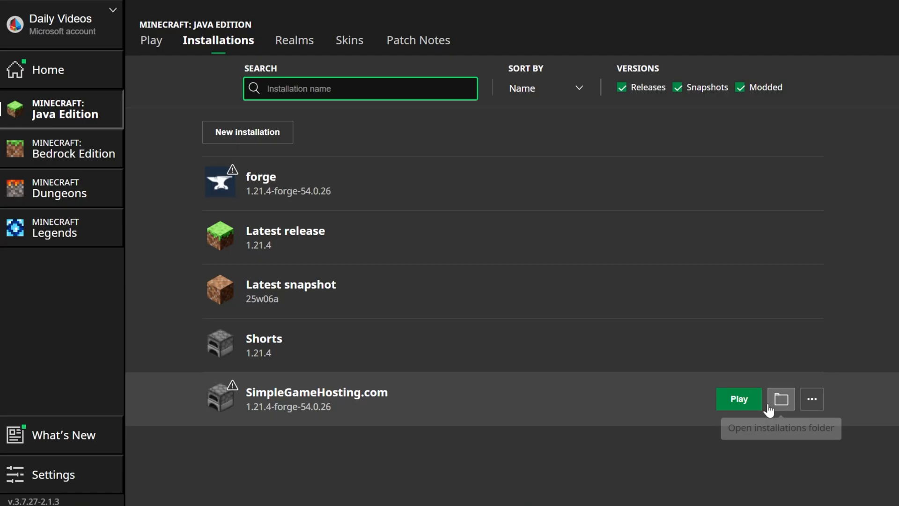
{"action": "left_click", "coordinate": [739, 399]}
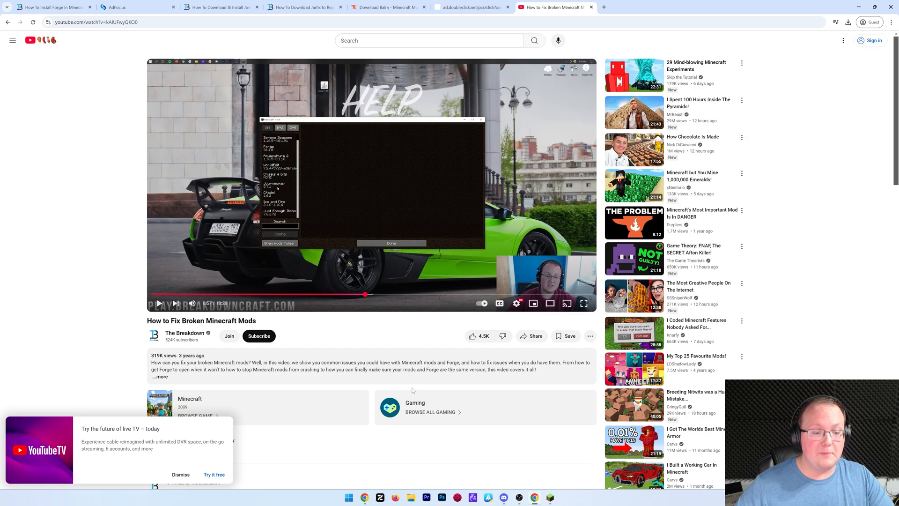
{"action": "mouse_move", "coordinate": [194, 286]}
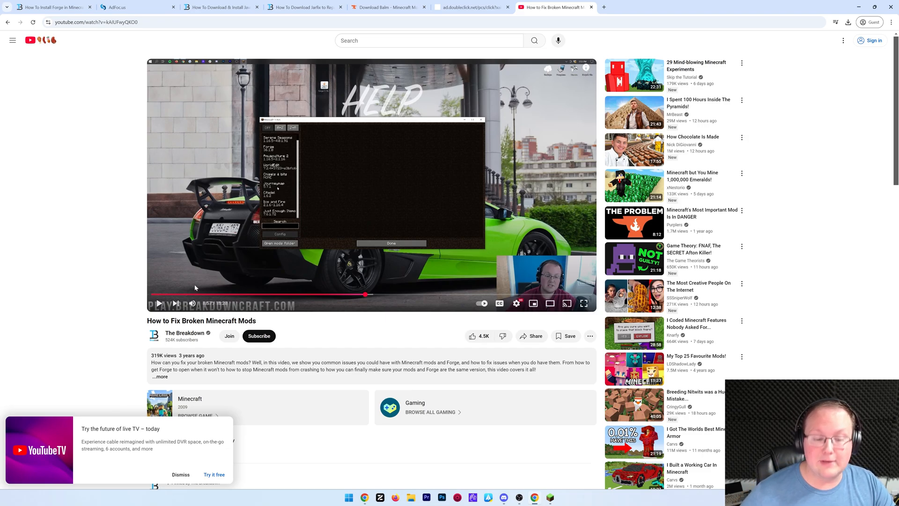
{"action": "mouse_move", "coordinate": [555, 282]}
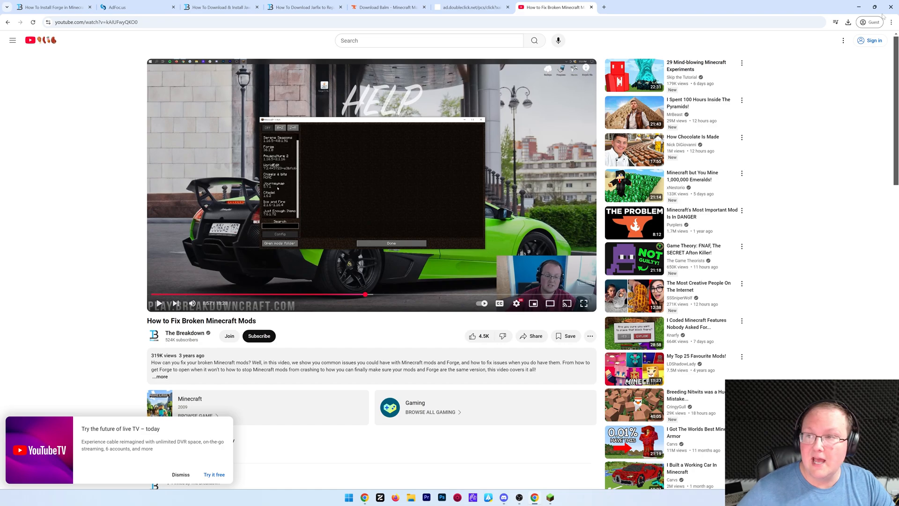
Create a new singleplayer world named Waystones, accepting the experimental-features warning, and enter it.
{"action": "left_click", "coordinate": [584, 303]}
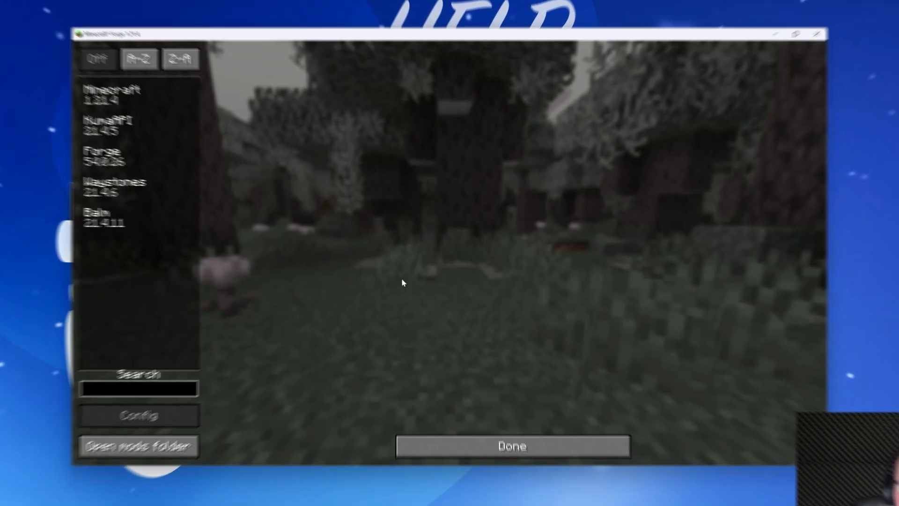
{"action": "left_click", "coordinate": [510, 446]}
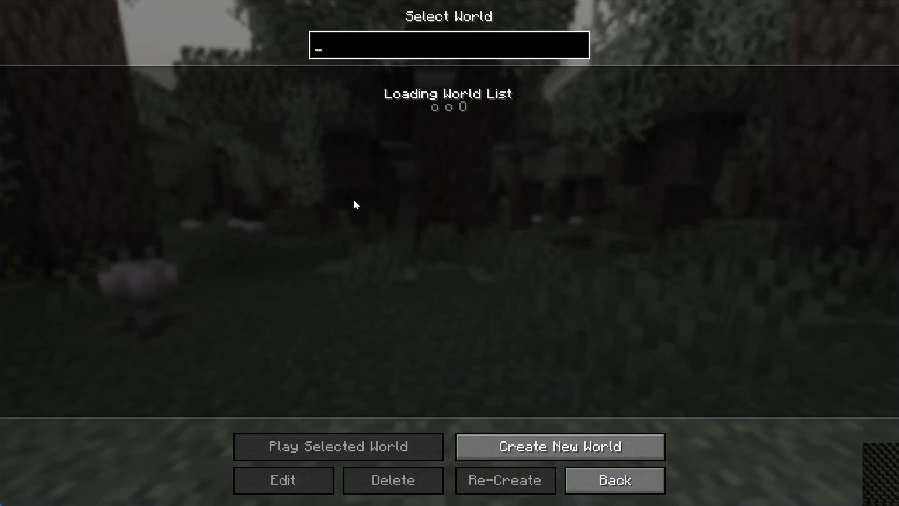
{"action": "left_click", "coordinate": [558, 445]}
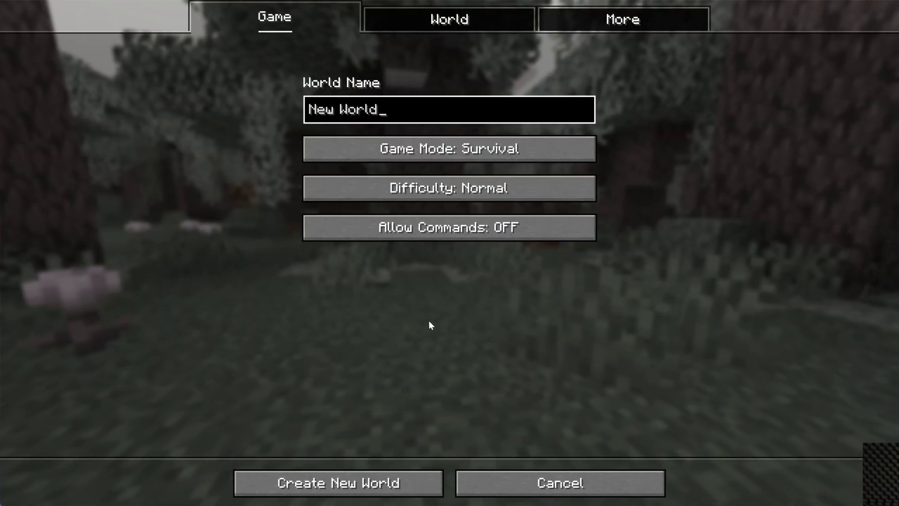
{"action": "type", "text": "Waystones"}
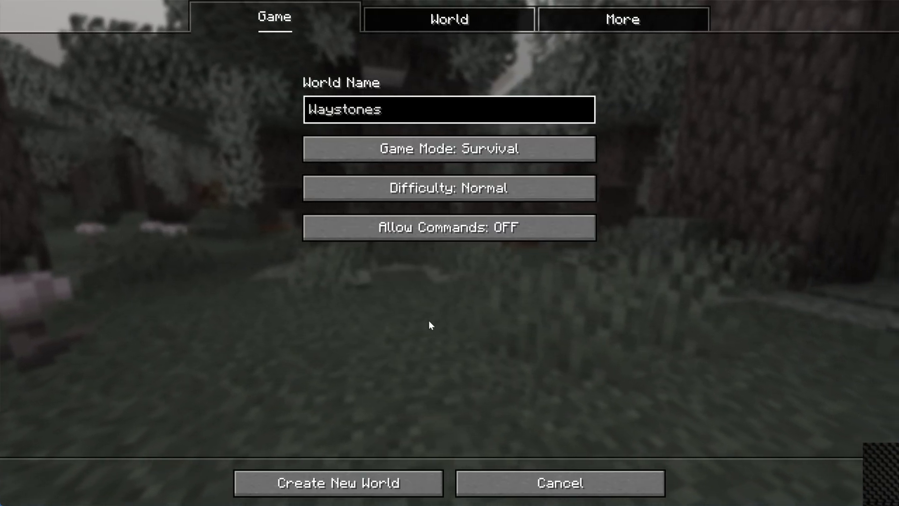
{"action": "left_click", "coordinate": [340, 482]}
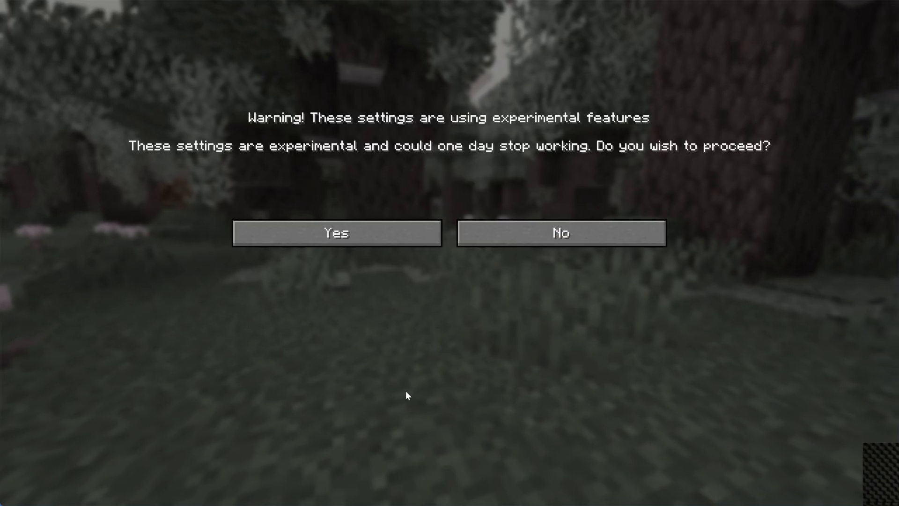
{"action": "left_click", "coordinate": [336, 233]}
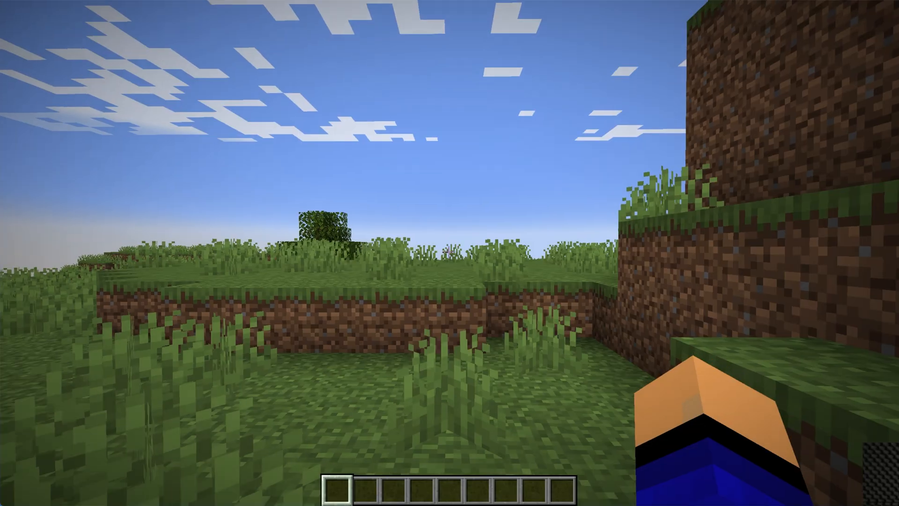
Take waystones from the creative inventory's Waystones page and name the first one 'asdfasdf'.
{"action": "key", "text": "e"}
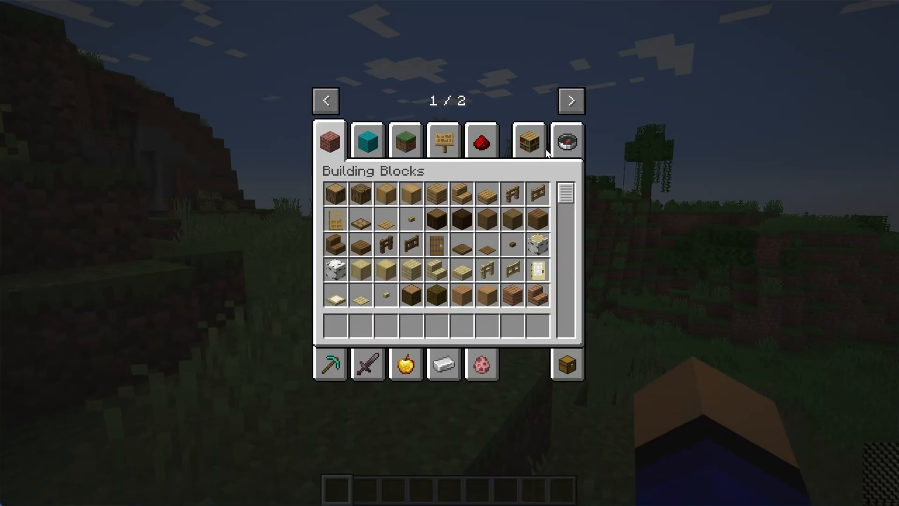
{"action": "left_click", "coordinate": [571, 100]}
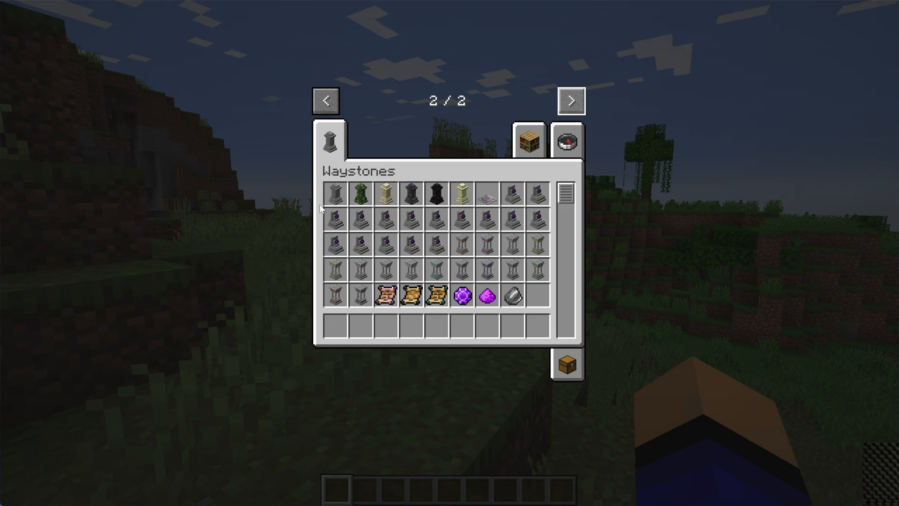
{"action": "mouse_move", "coordinate": [361, 216]}
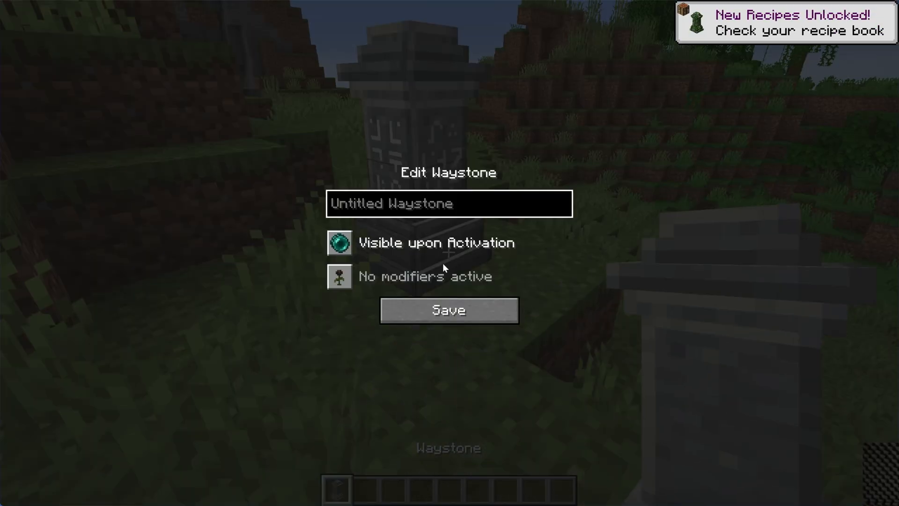
{"action": "type", "text": "asdfasdf"}
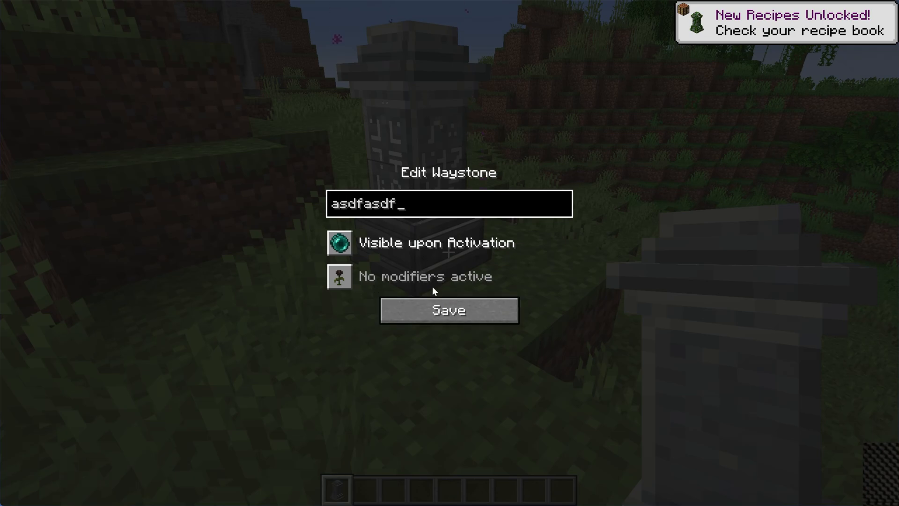
{"action": "left_click", "coordinate": [449, 309]}
{"action": "type", "text": "asd"}
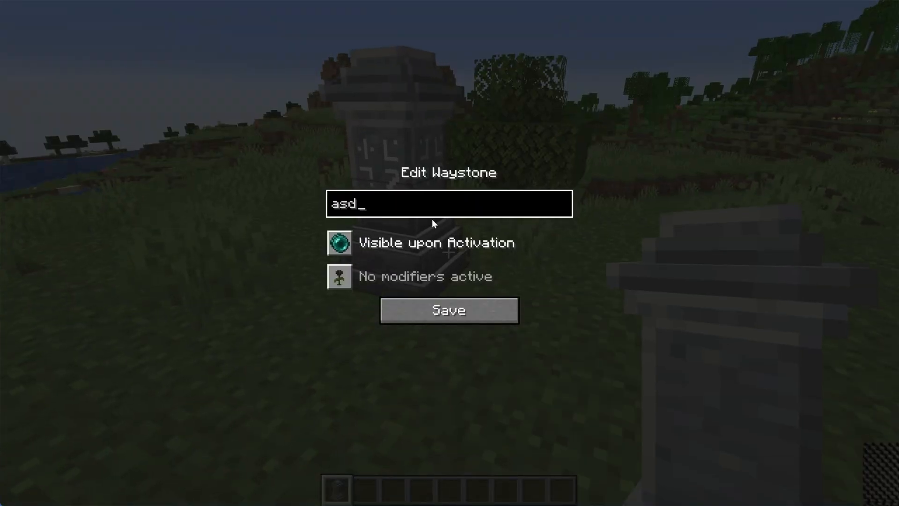
Name the second waystone and teleport to the other waystone 15m away.
{"action": "left_click", "coordinate": [448, 310]}
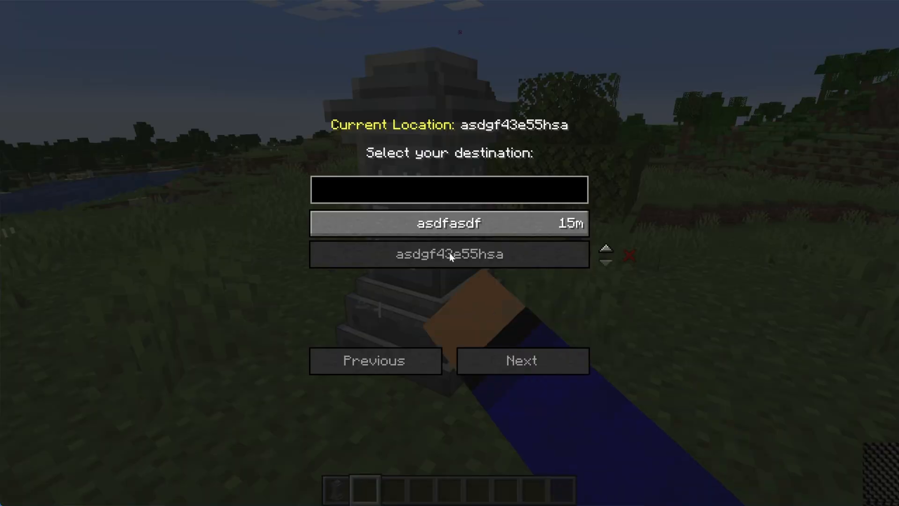
{"action": "left_click", "coordinate": [448, 254]}
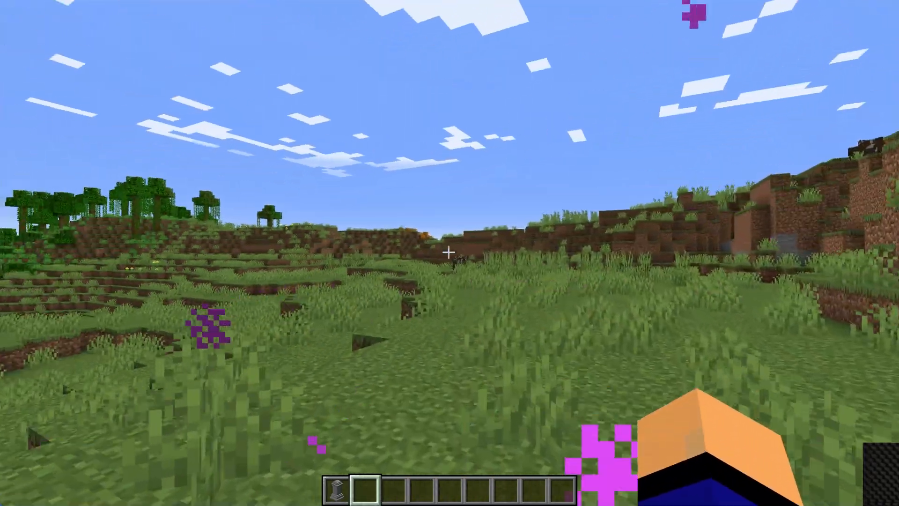
{"action": "mouse_move", "coordinate": [450, 253]}
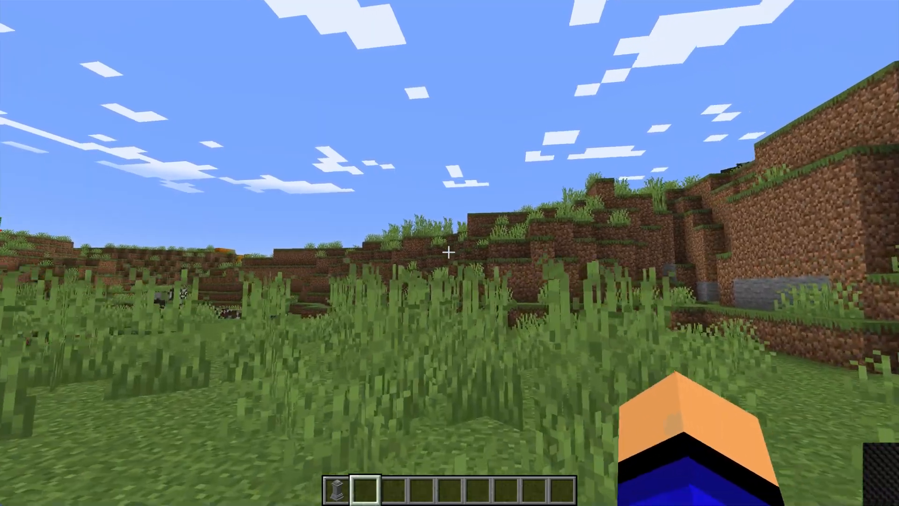
{"action": "mouse_move", "coordinate": [450, 253]}
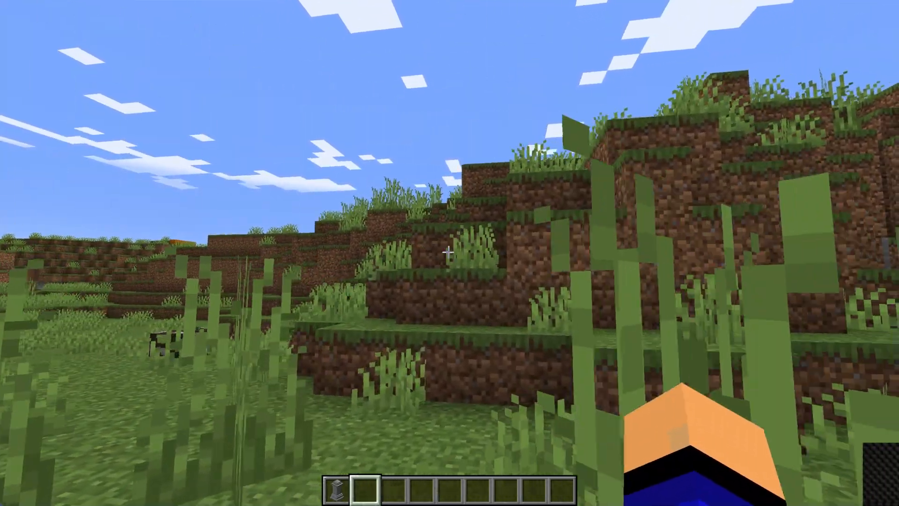